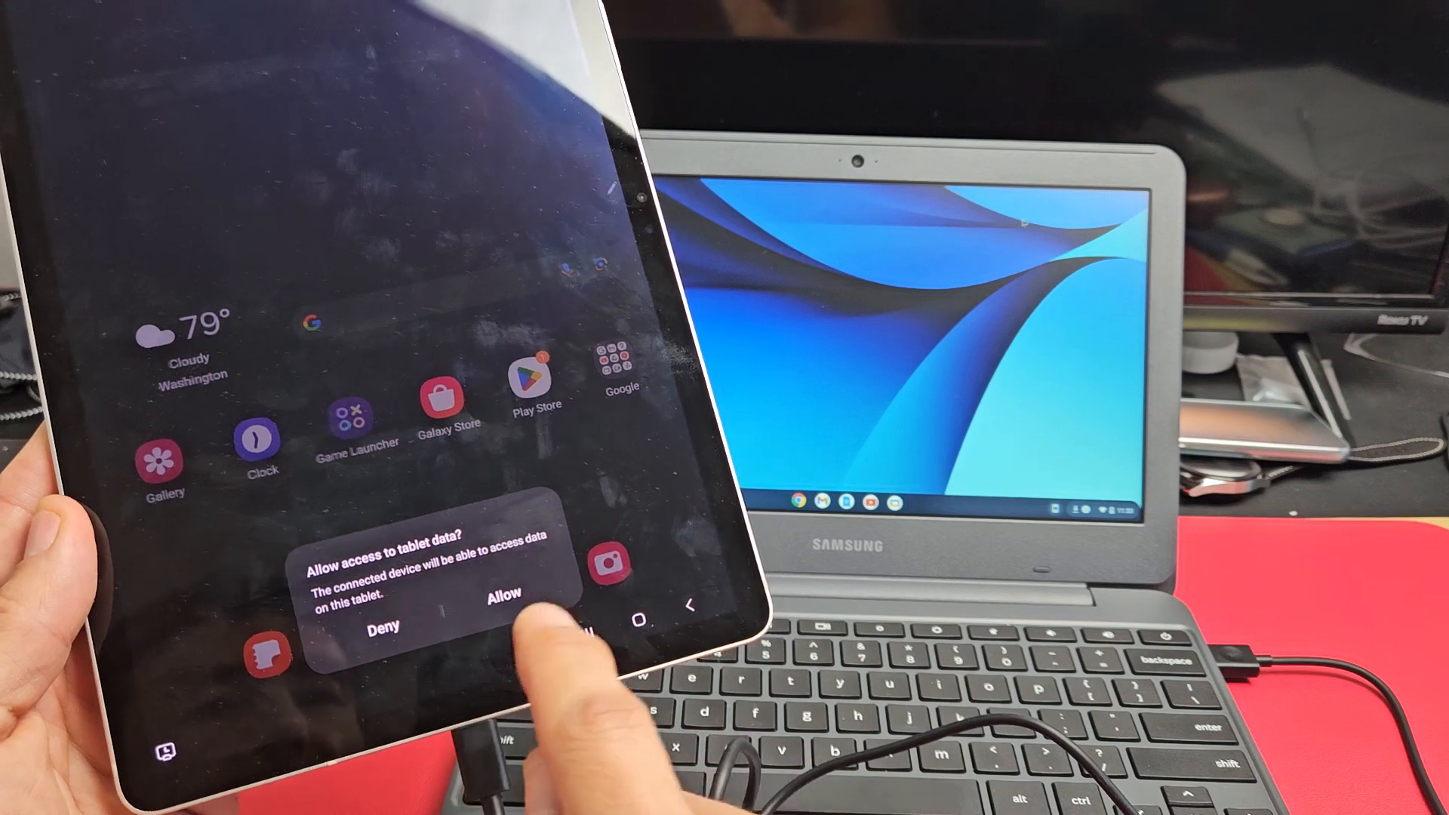
Allow the connected Chromebook to access the tablet's data from the Android prompt
{"action": "left_click", "coordinate": [505, 591]}
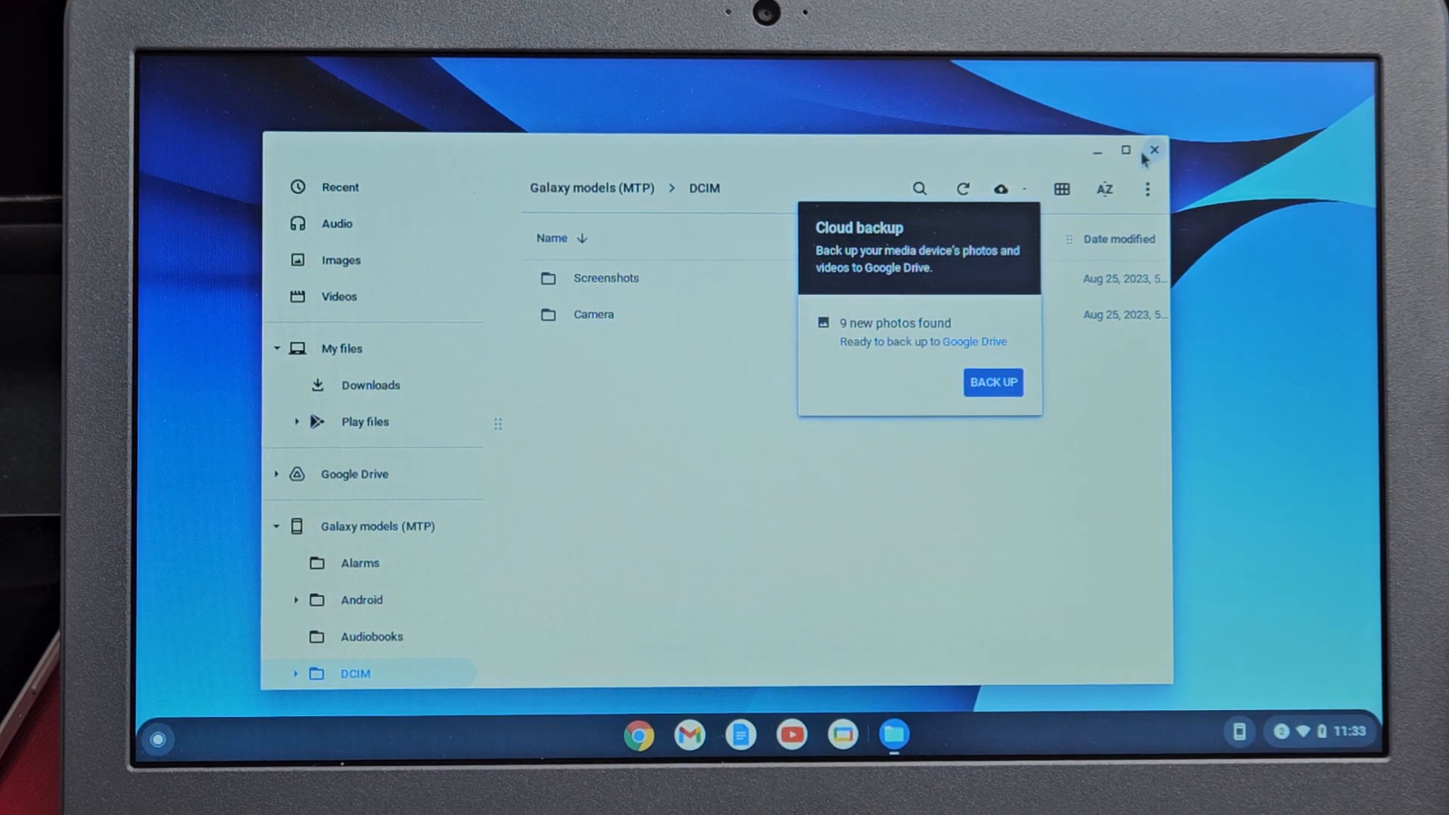
{"action": "mouse_move", "coordinate": [823, 425]}
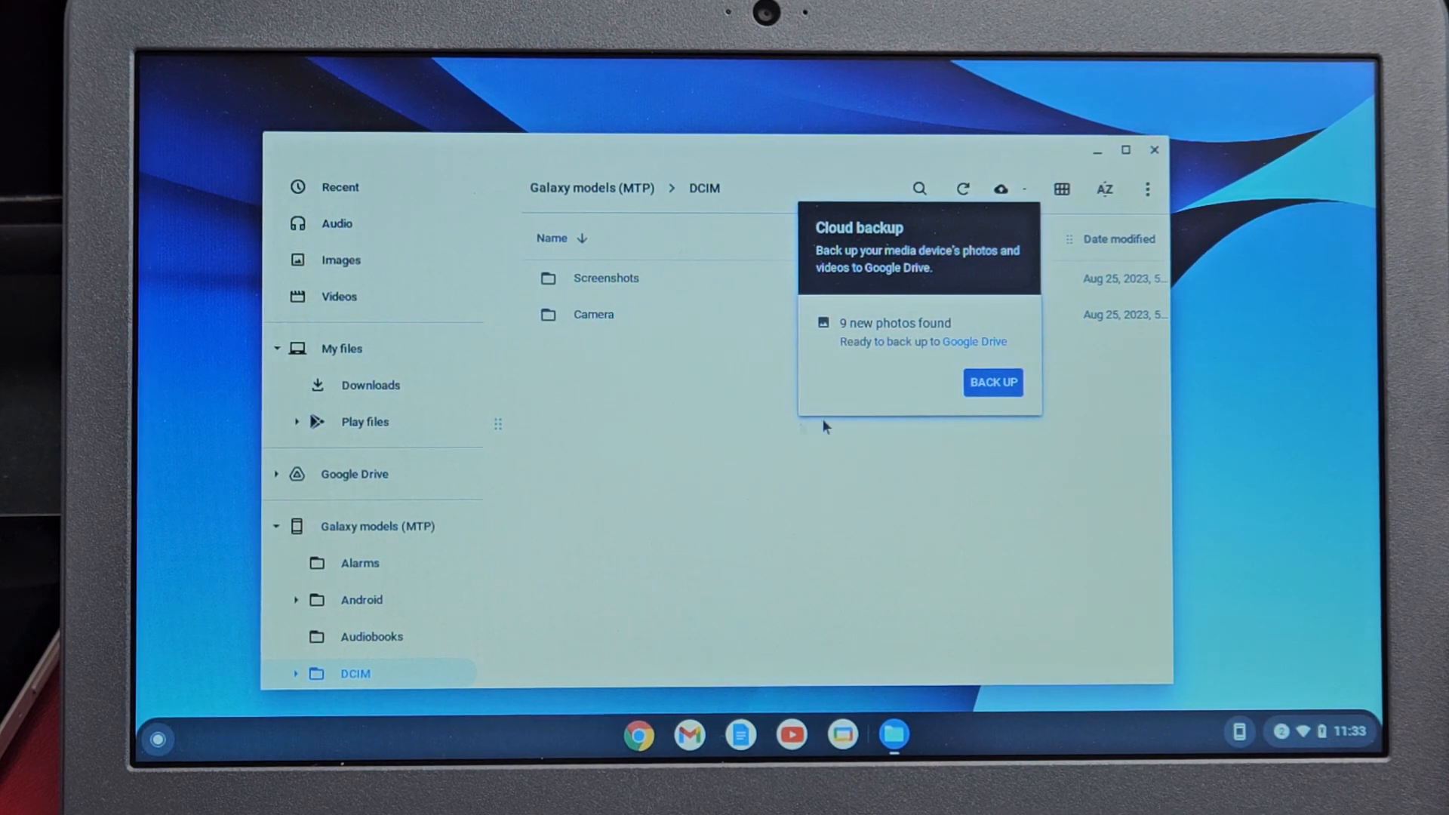
{"action": "mouse_move", "coordinate": [649, 408]}
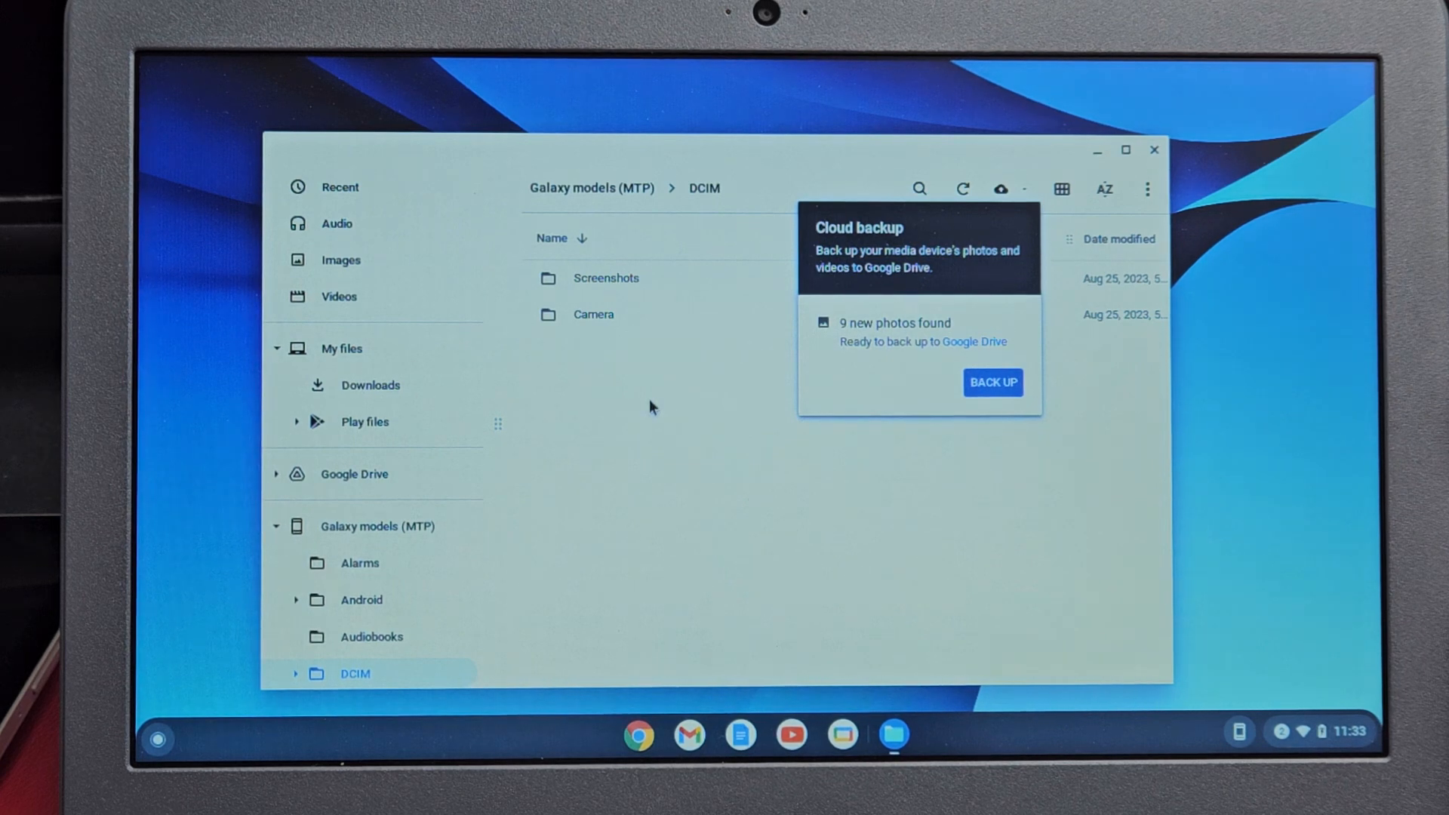
{"action": "mouse_move", "coordinate": [392, 461]}
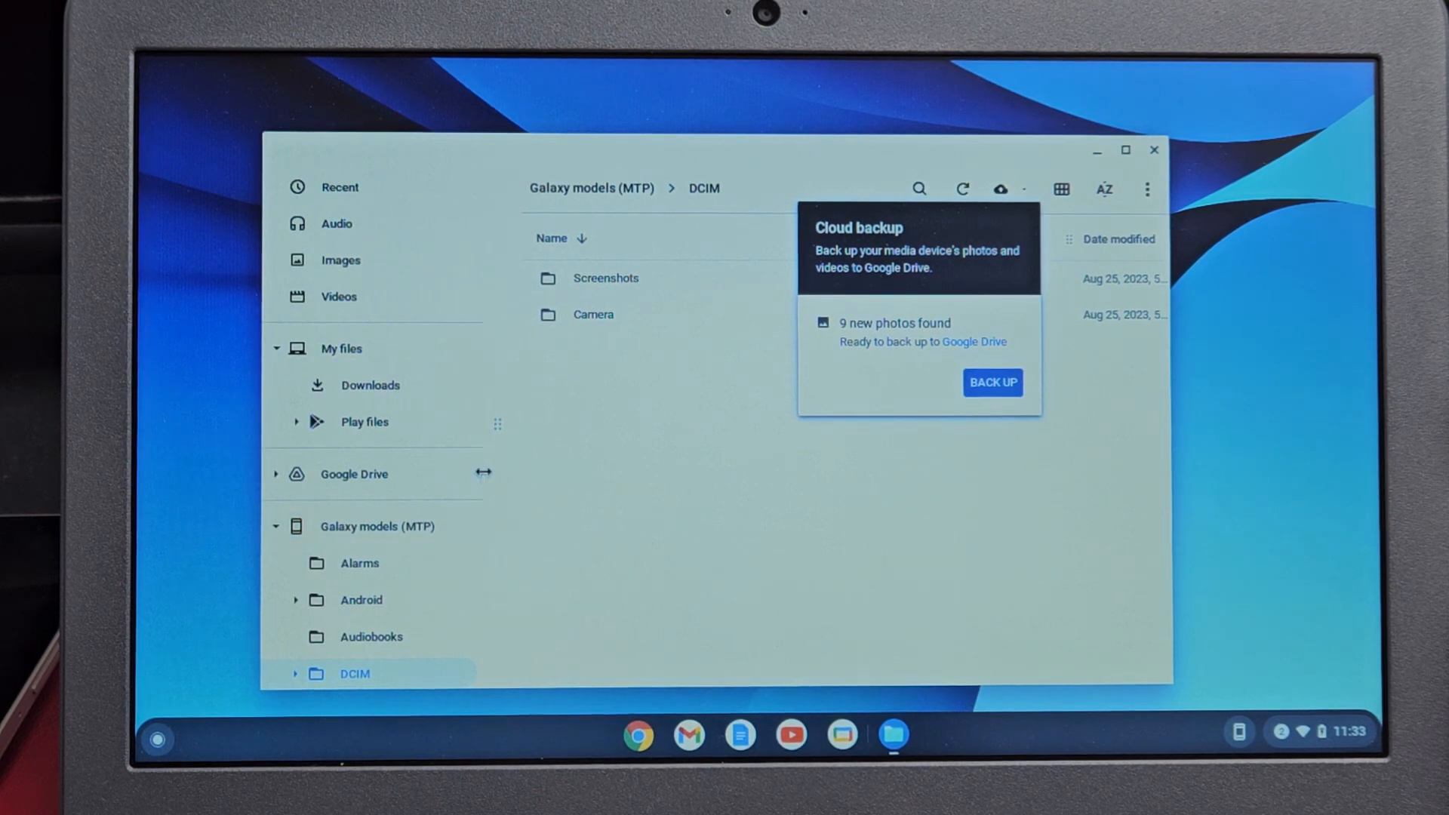
Browse the tablet's folder list, view the empty Audiobooks folder, then return to DCIM
{"action": "scroll", "scroll_direction": "down", "scroll_amount": 3}
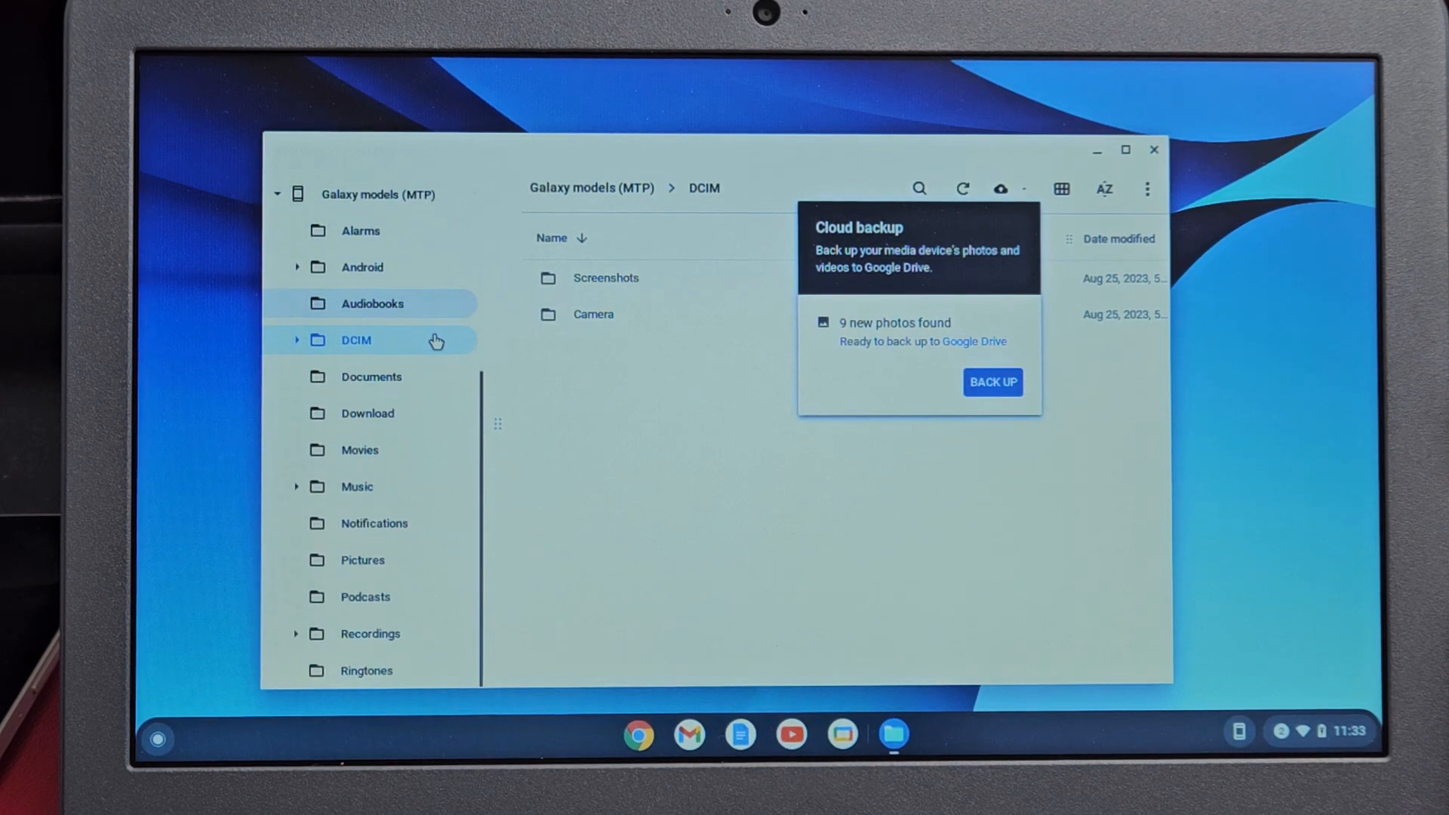
{"action": "left_click", "coordinate": [372, 304]}
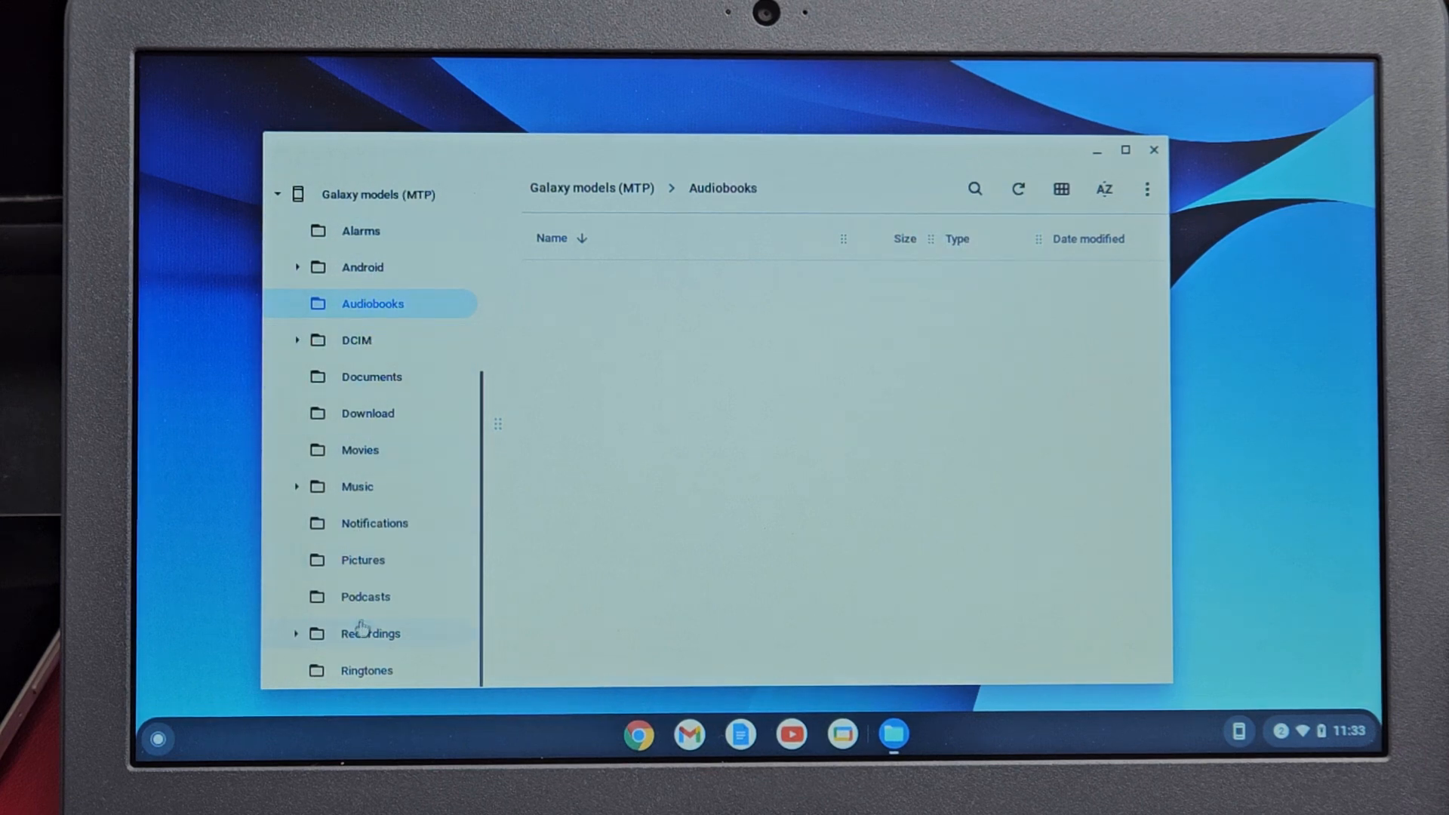
{"action": "mouse_move", "coordinate": [371, 377]}
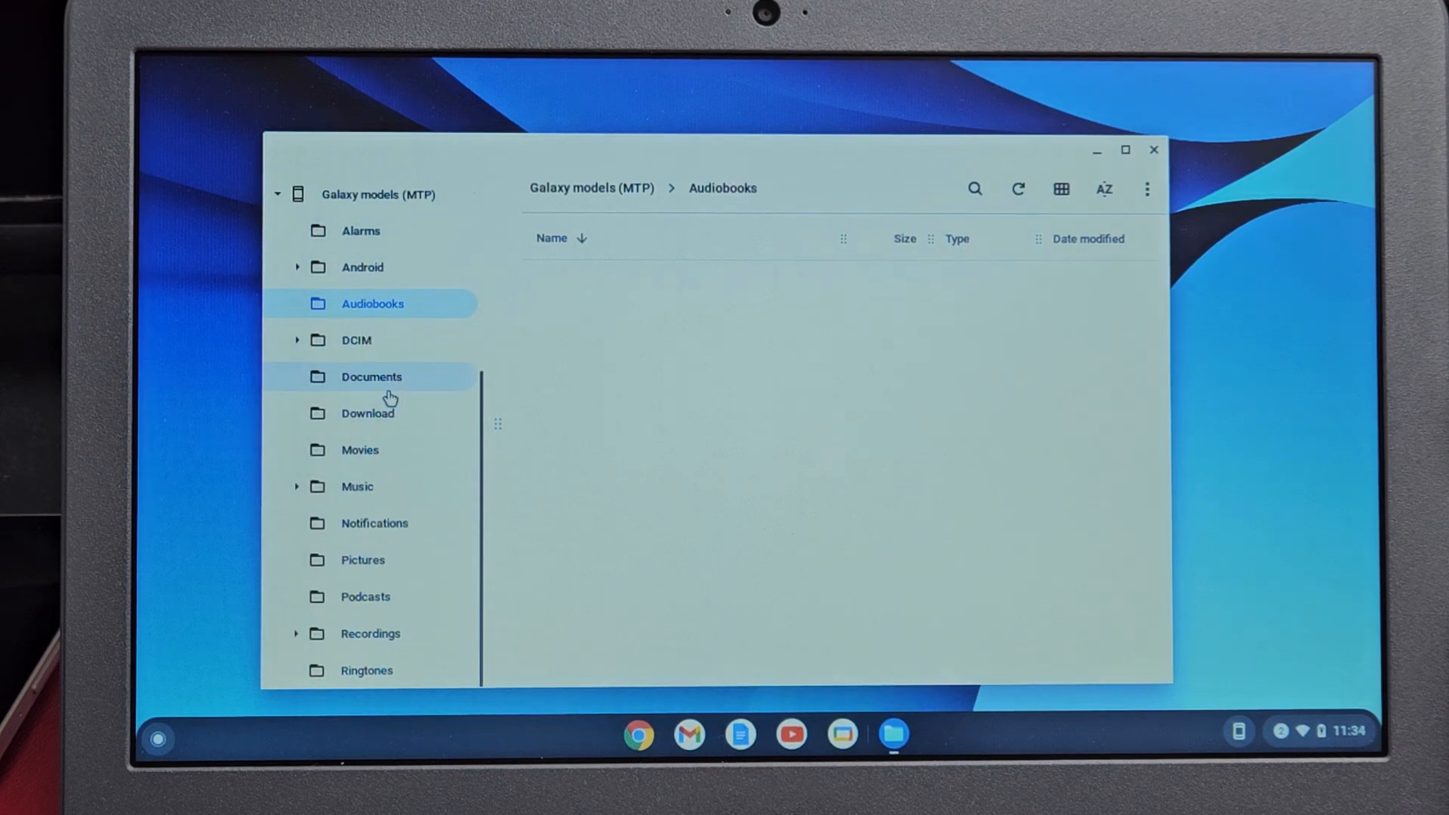
{"action": "left_click", "coordinate": [356, 341]}
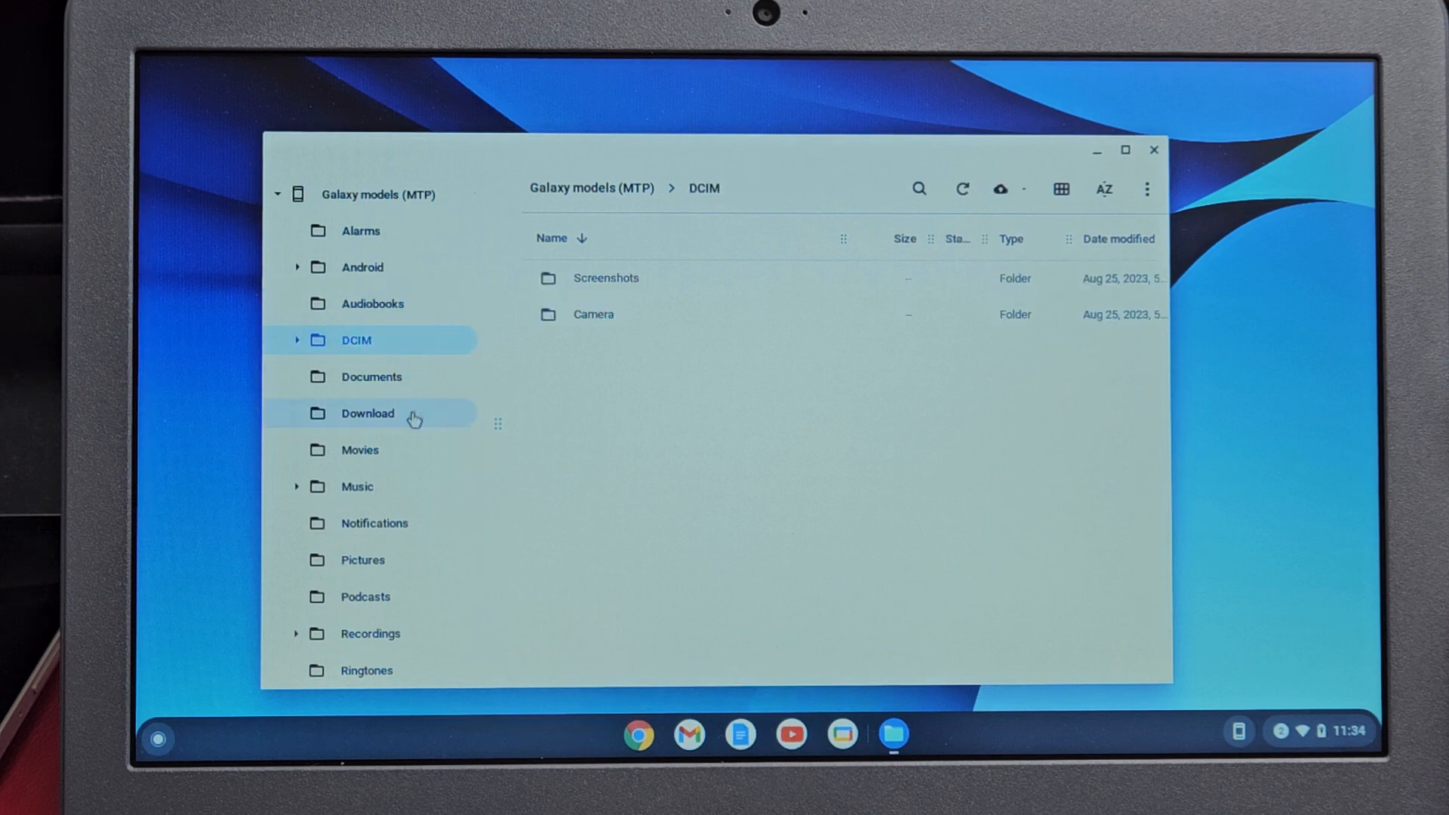
{"action": "mouse_move", "coordinate": [409, 351]}
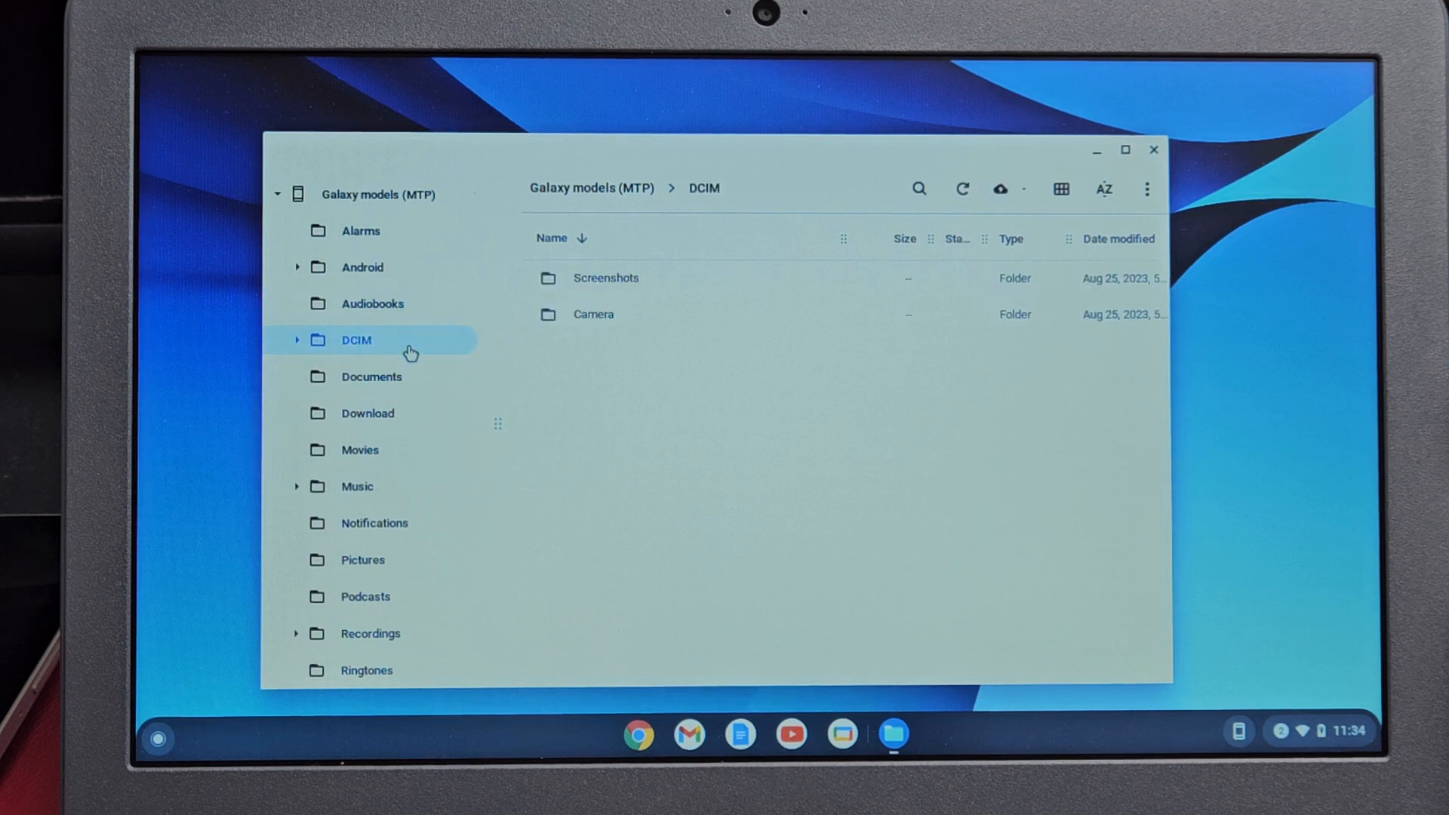
{"action": "mouse_move", "coordinate": [443, 351]}
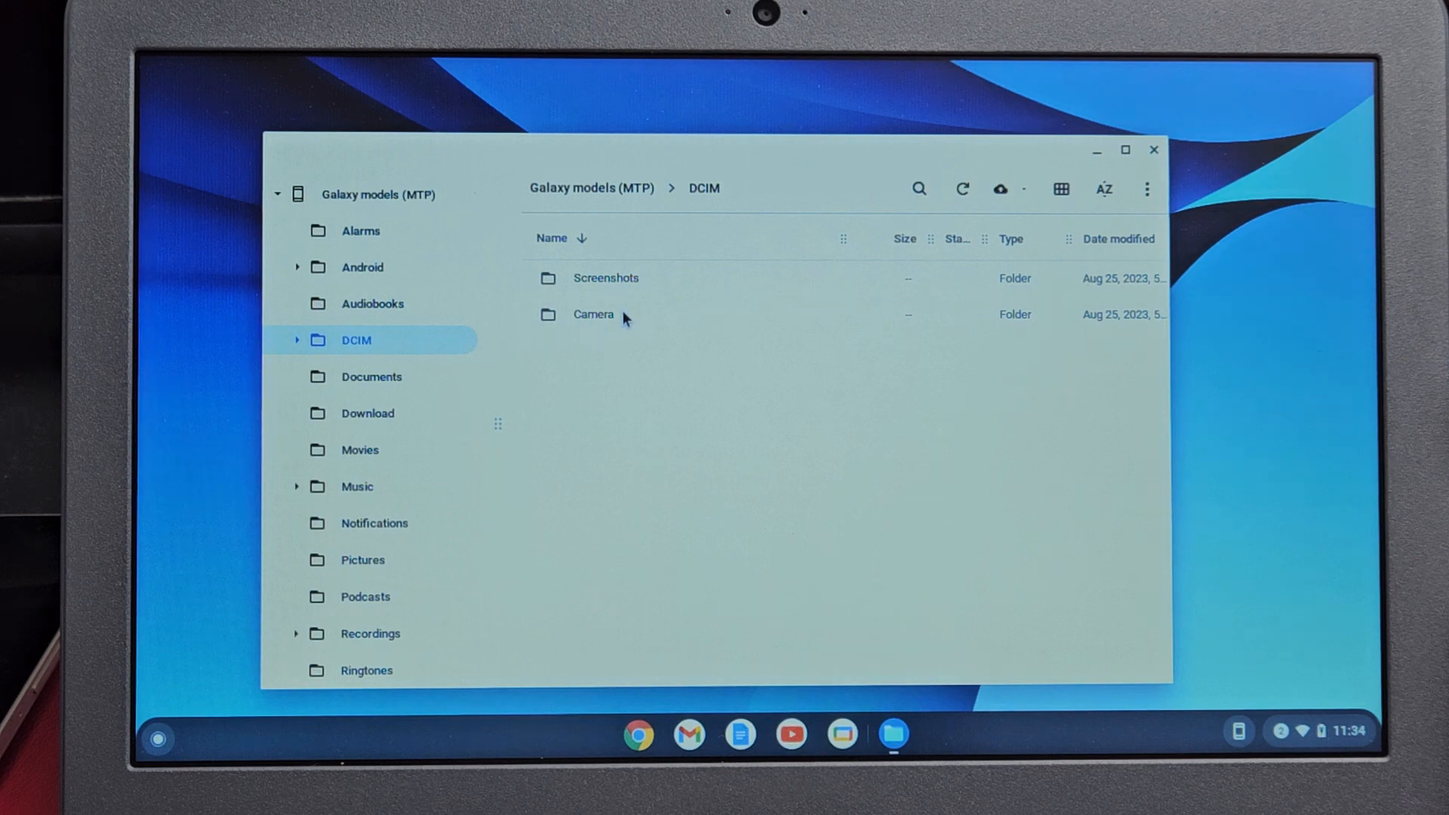
{"action": "mouse_move", "coordinate": [606, 320]}
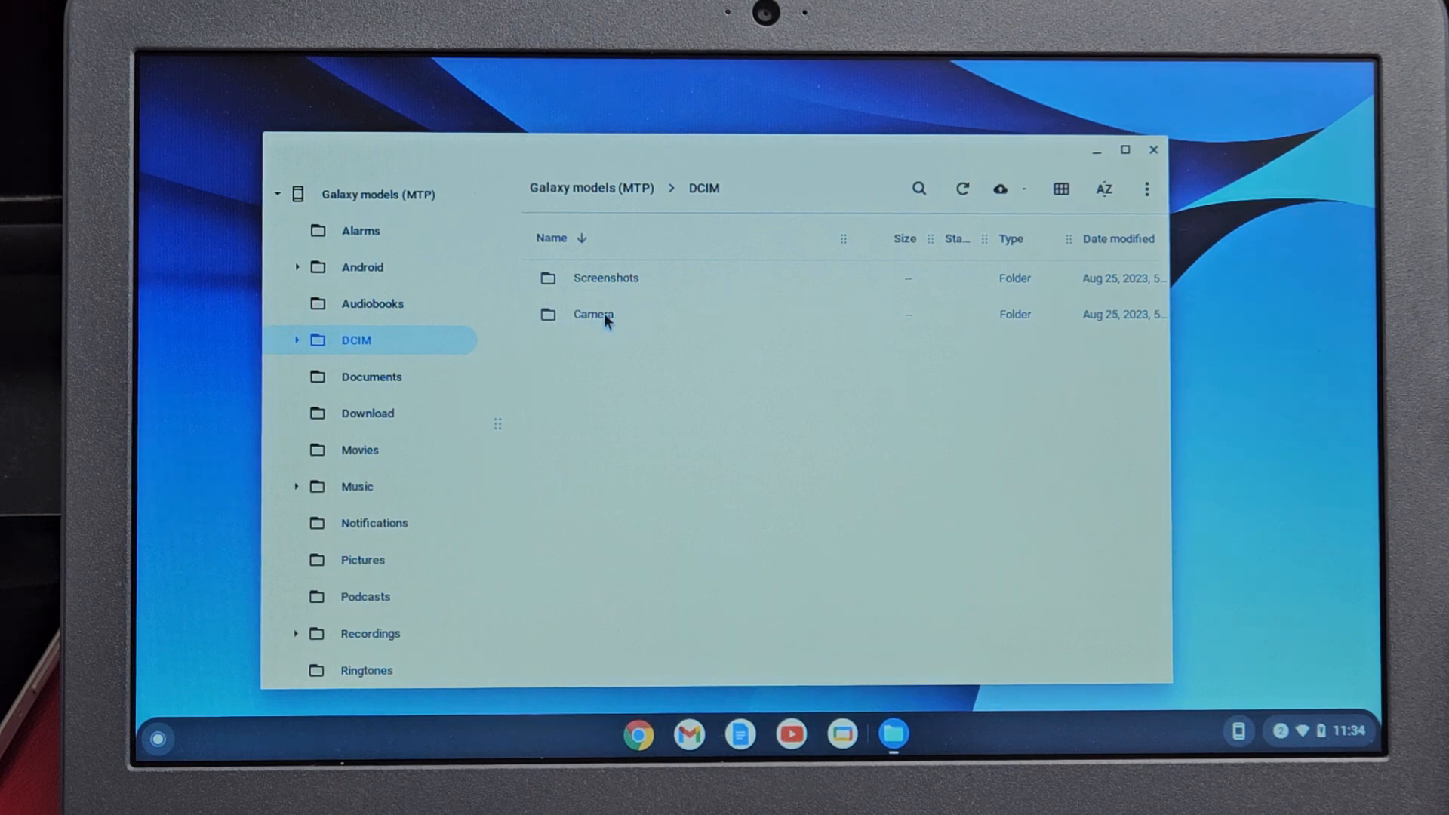
Show the tablet's DCIM Camera folder and look through its videos and photos
{"action": "left_click", "coordinate": [592, 314]}
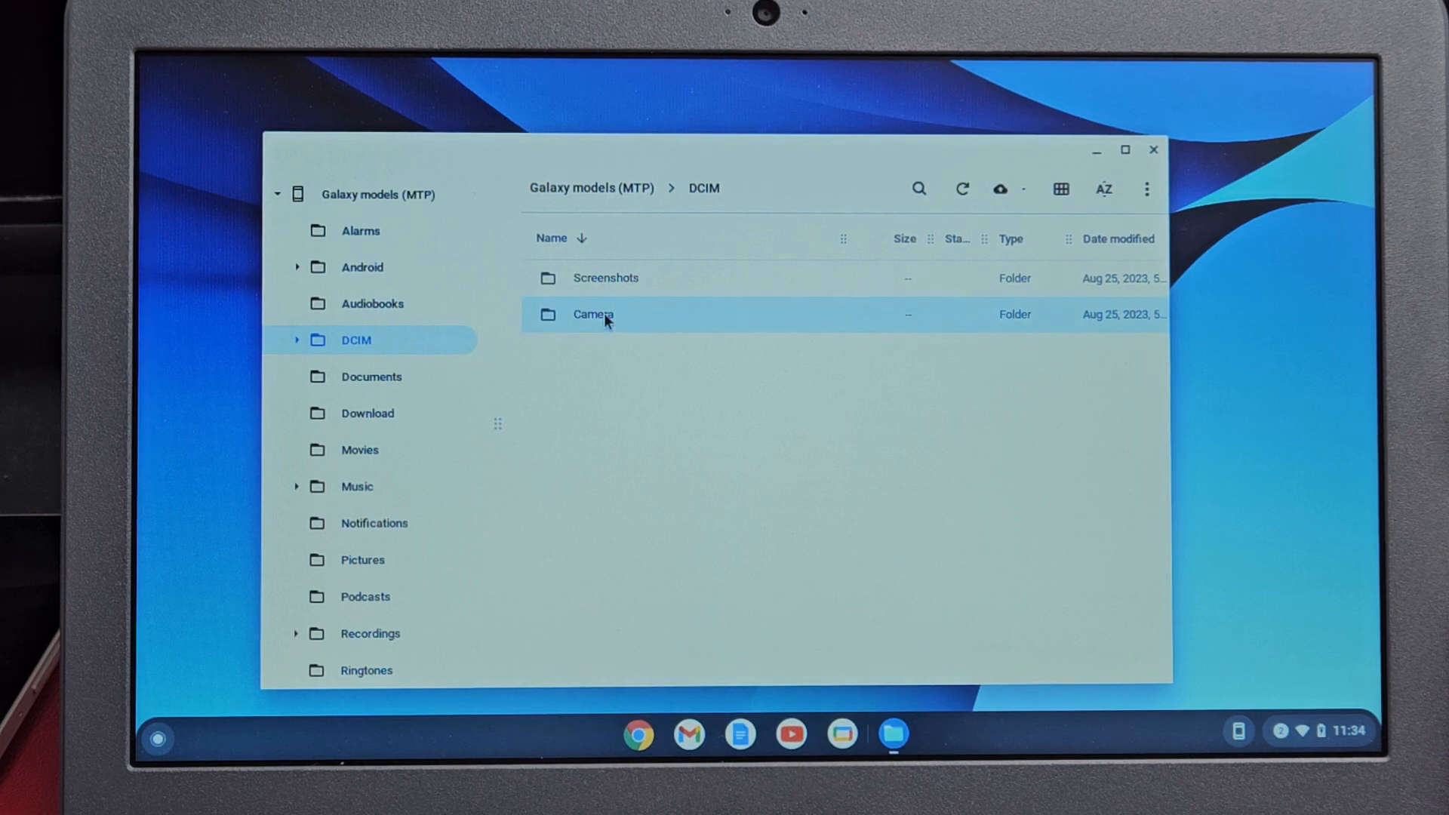
{"action": "double_click", "coordinate": [592, 314]}
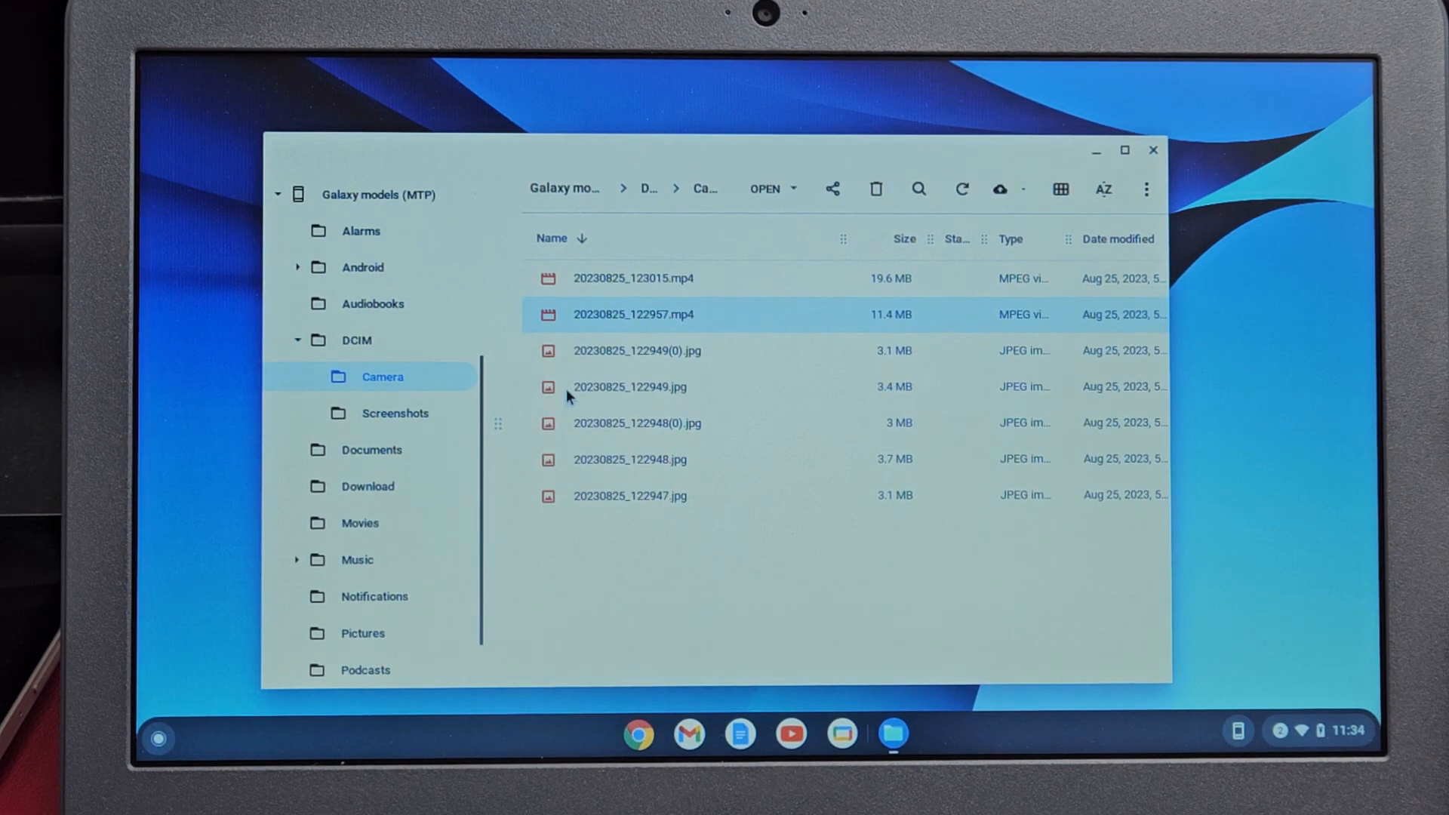
{"action": "mouse_move", "coordinate": [714, 284]}
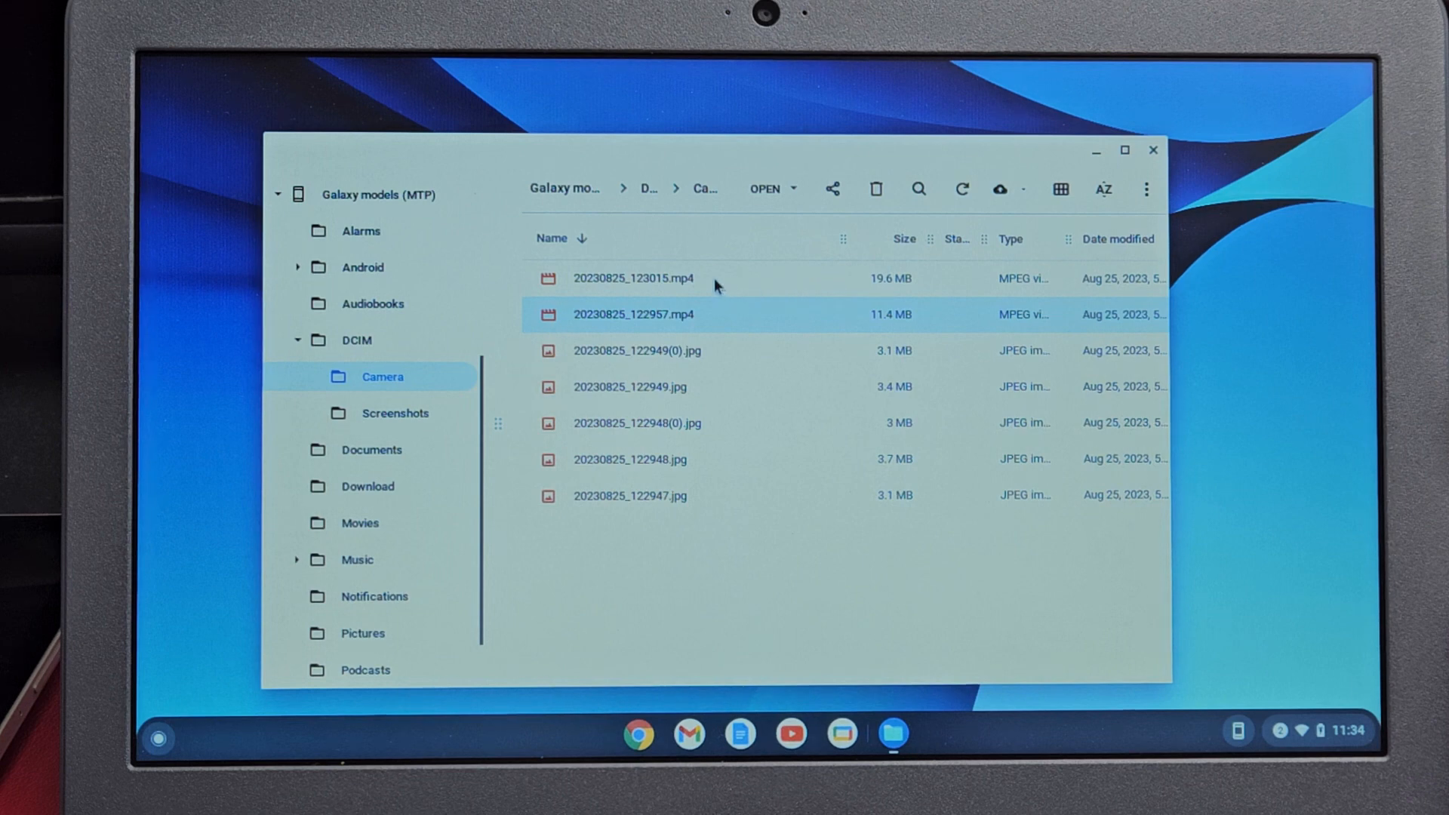
{"action": "left_click", "coordinate": [634, 279]}
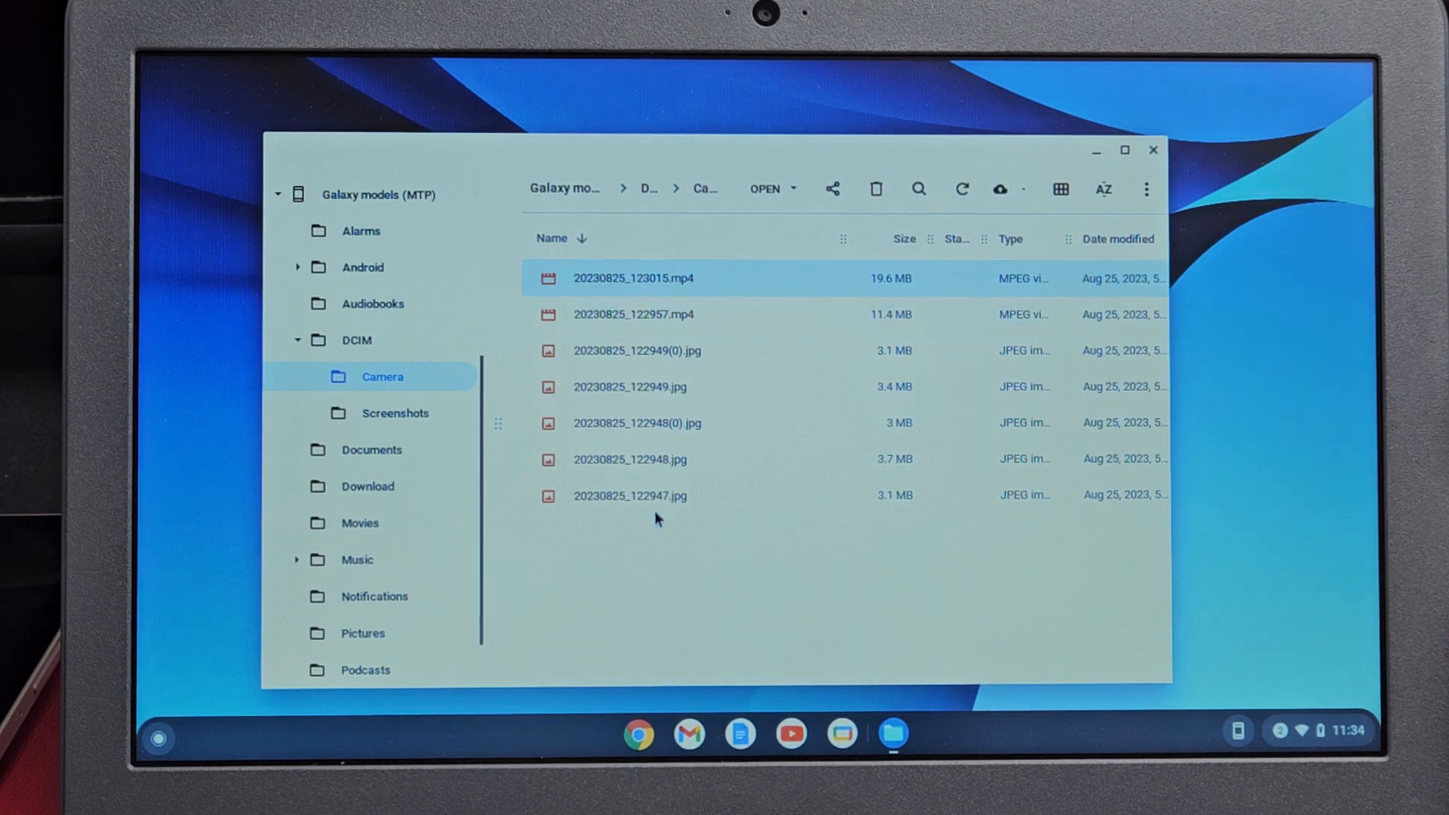
{"action": "left_click", "coordinate": [635, 350]}
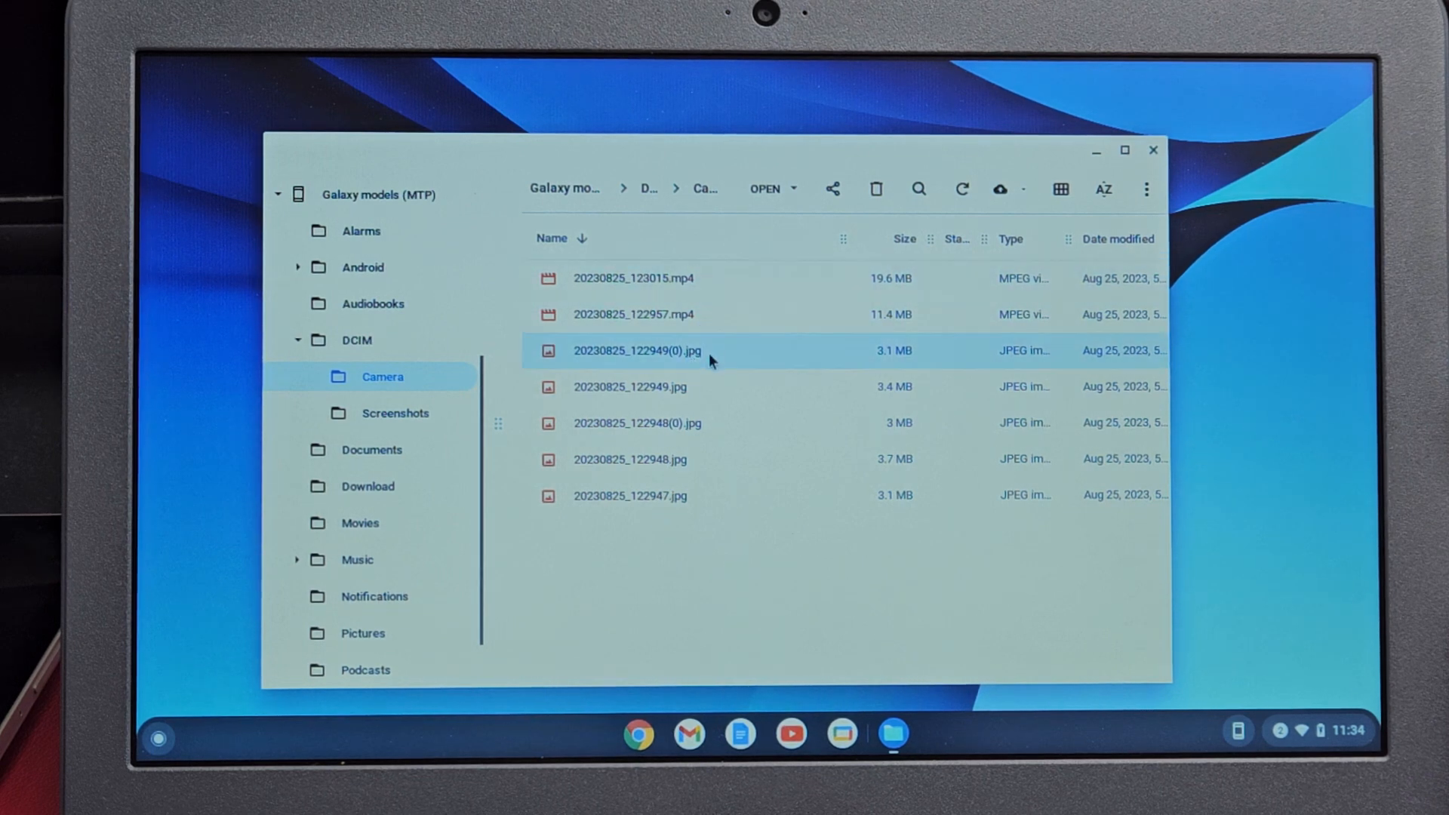
{"action": "mouse_move", "coordinate": [703, 399]}
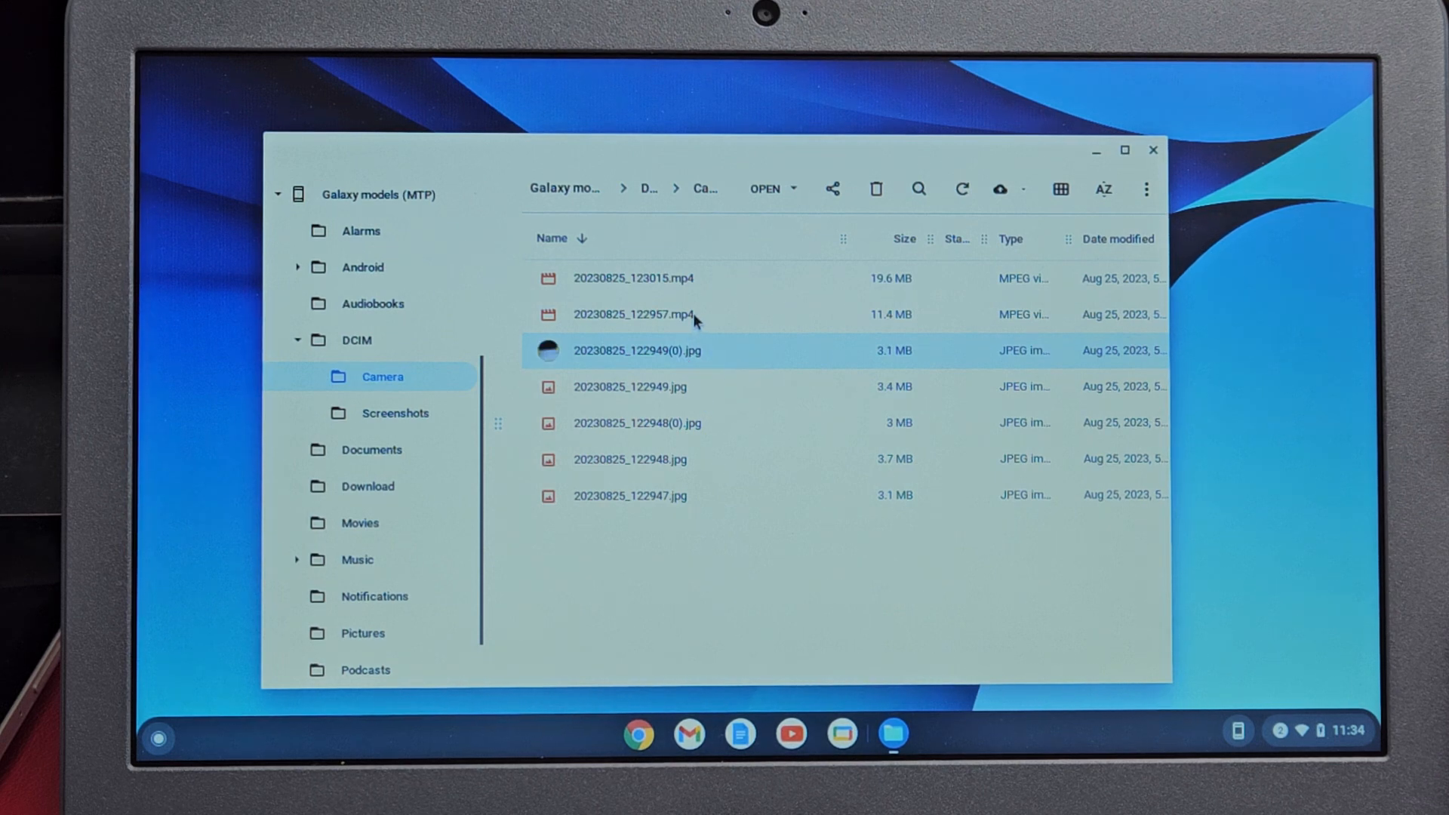
{"action": "left_click", "coordinate": [634, 314]}
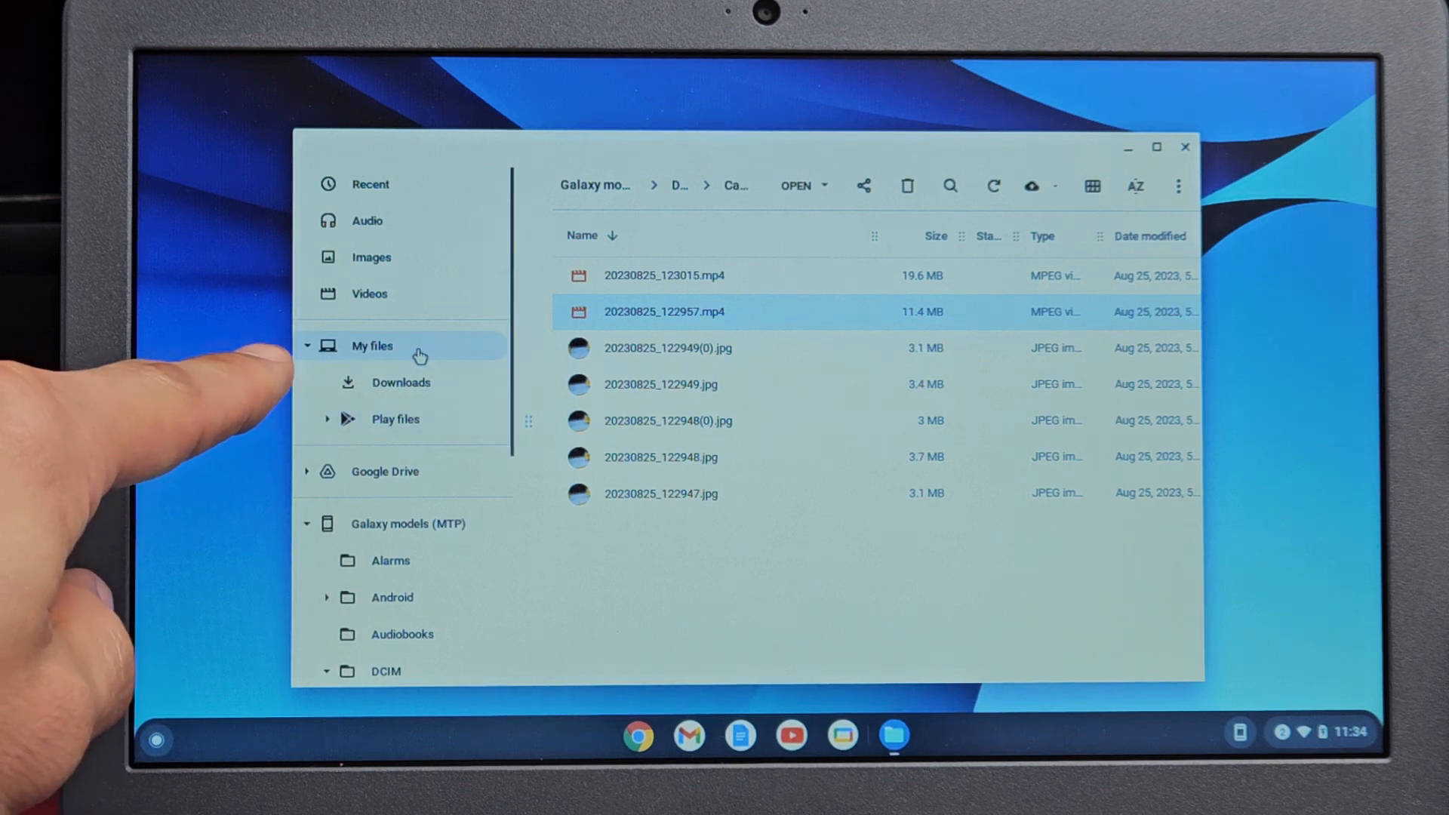
Create a new folder named s9 under My files, then select 20230825_123015.mp4
{"action": "right_click", "coordinate": [372, 345]}
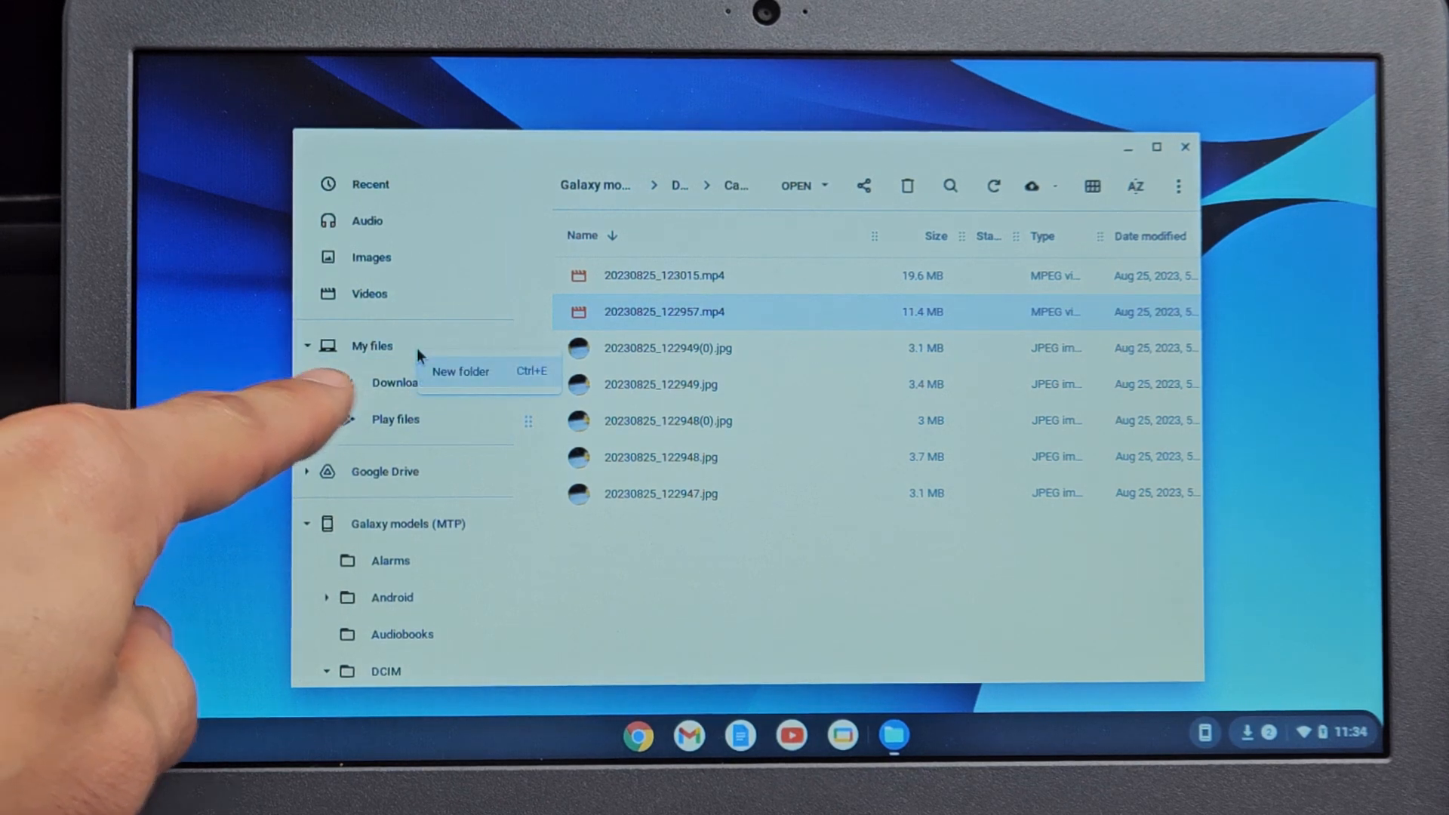
{"action": "left_click", "coordinate": [460, 370]}
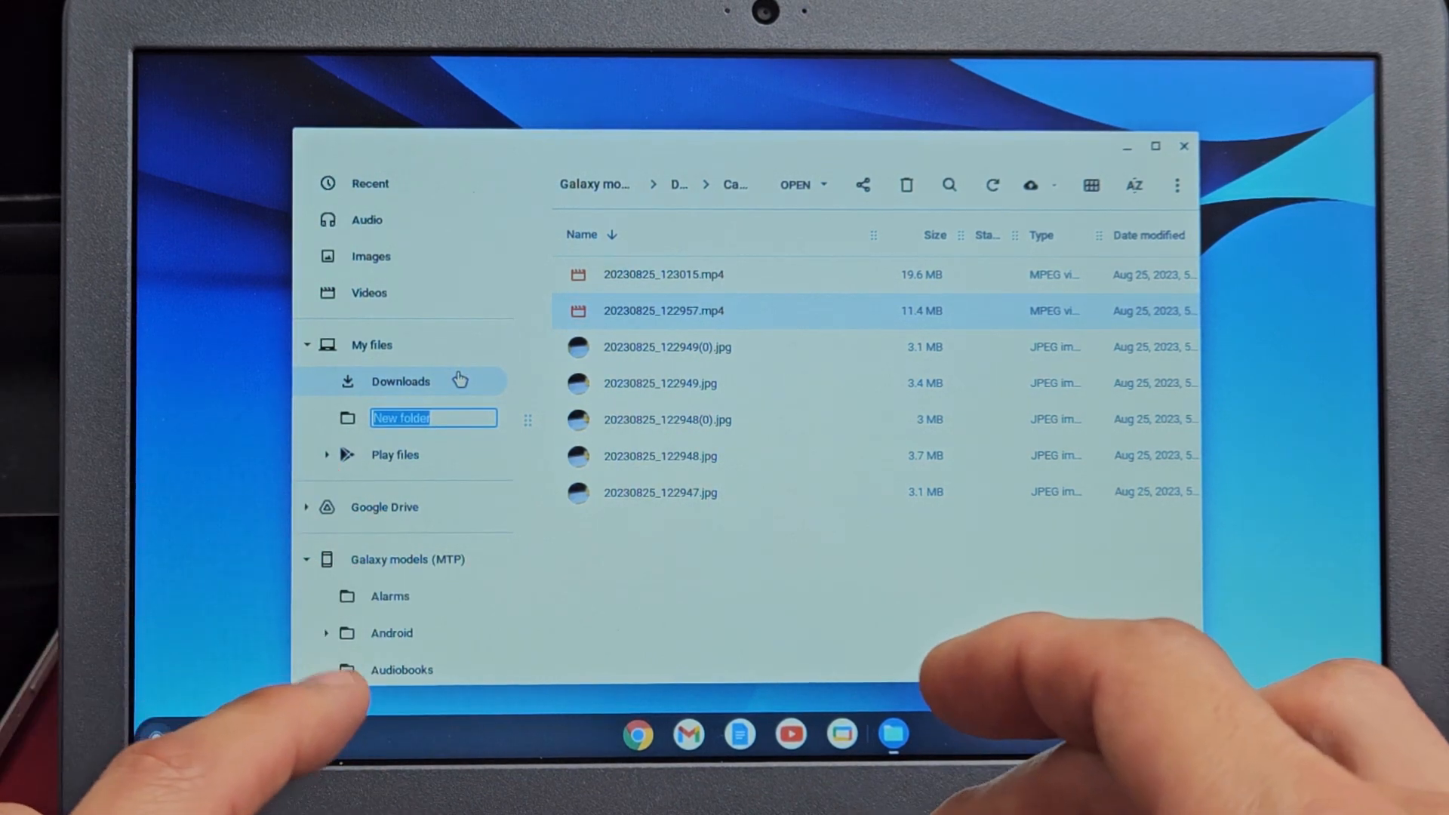
{"action": "type", "text": "s9"}
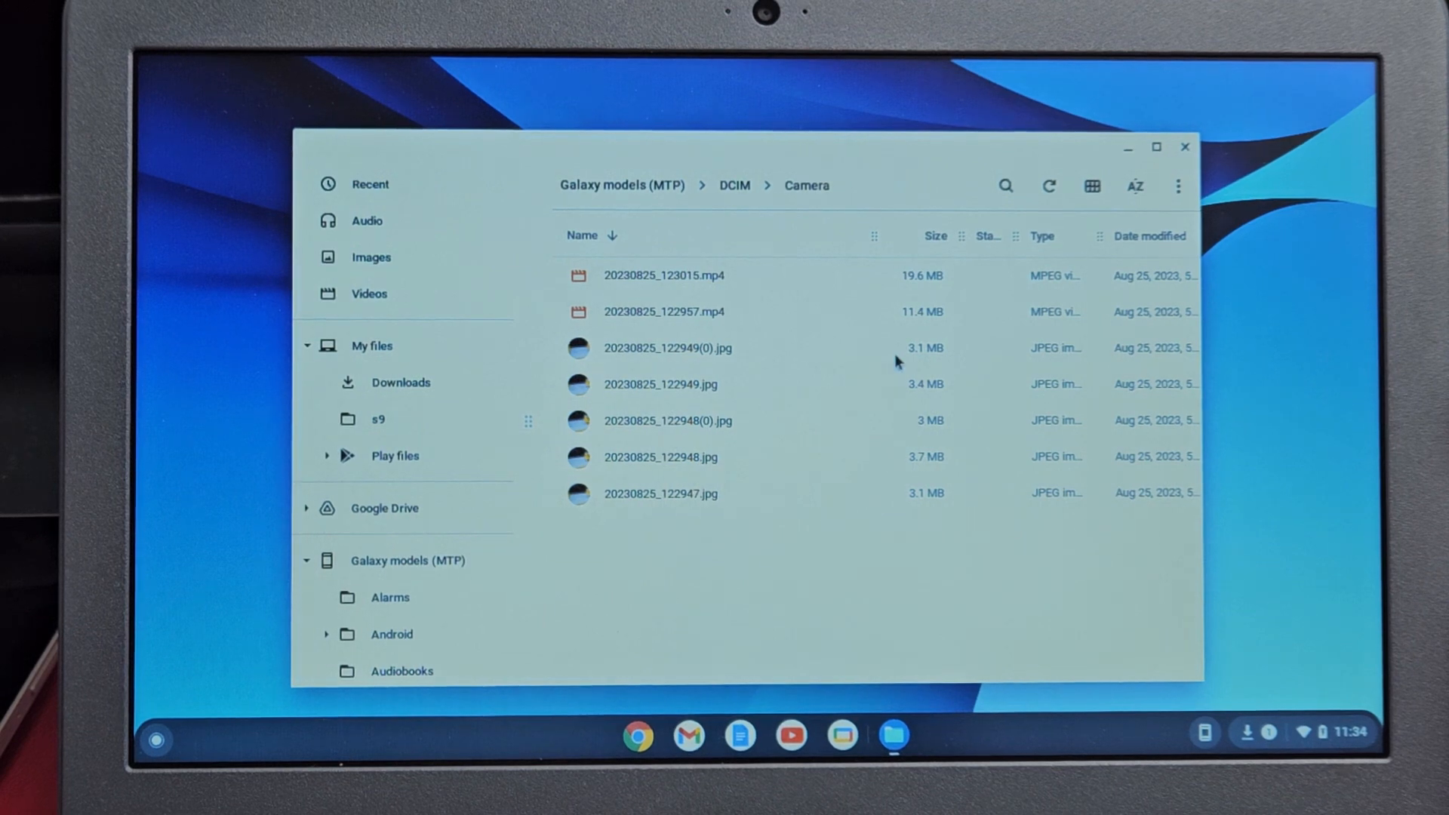
{"action": "mouse_move", "coordinate": [707, 284]}
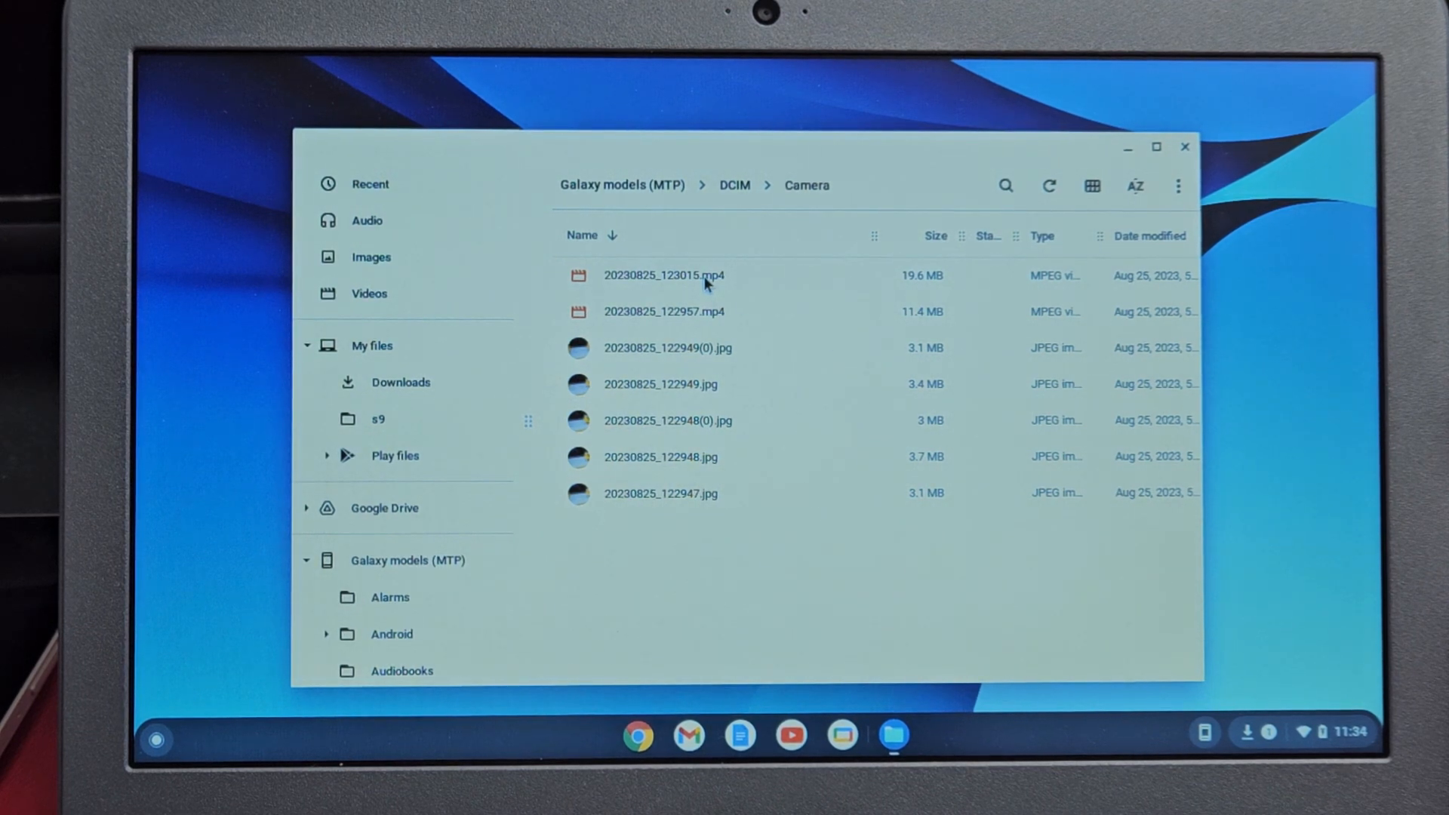
{"action": "left_click", "coordinate": [663, 275]}
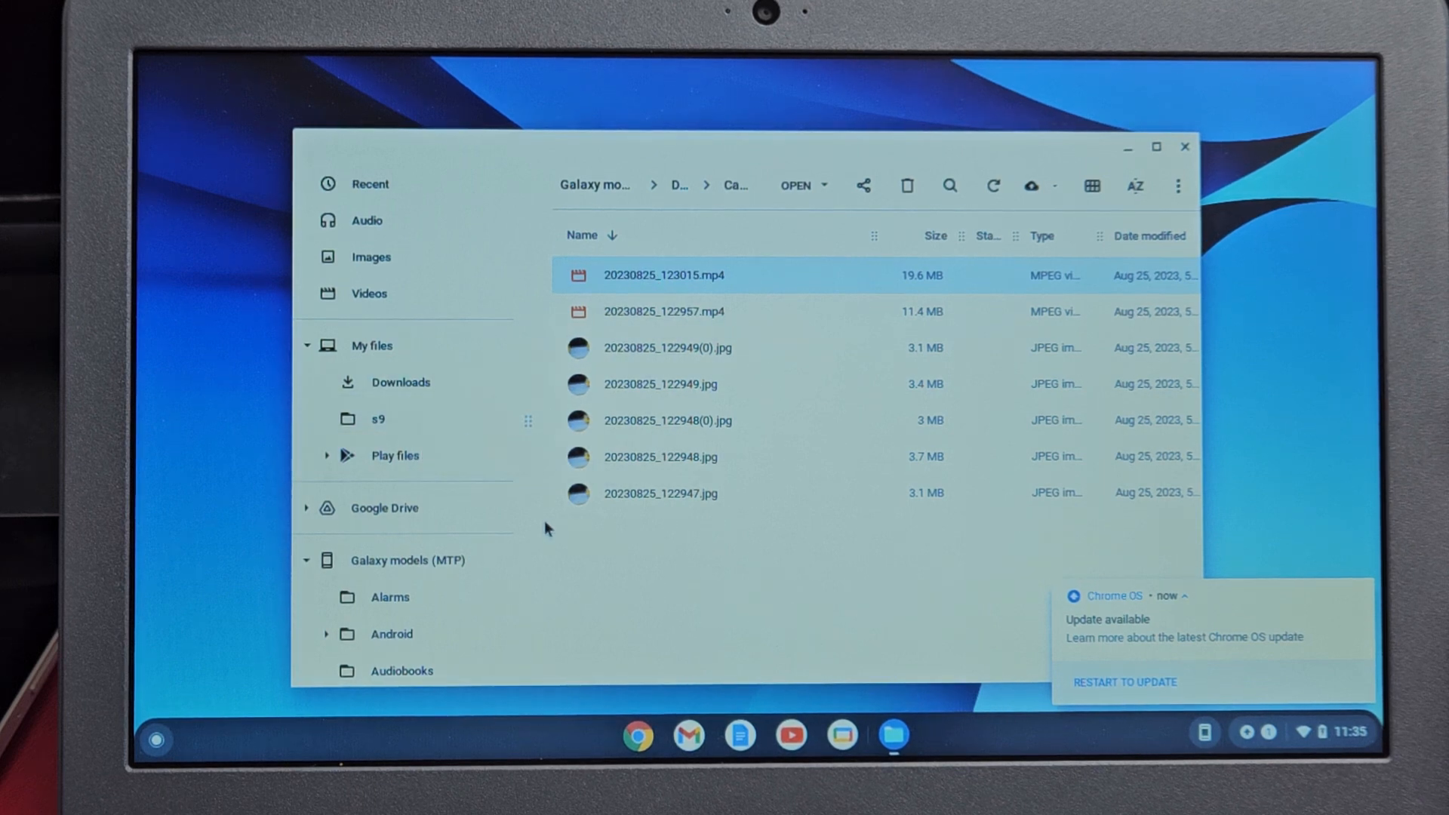
Drag 20230825_123015.mp4 into the s9 folder and view it there
{"action": "left_click_drag", "start_coordinate": [663, 275], "coordinate": [377, 419]}
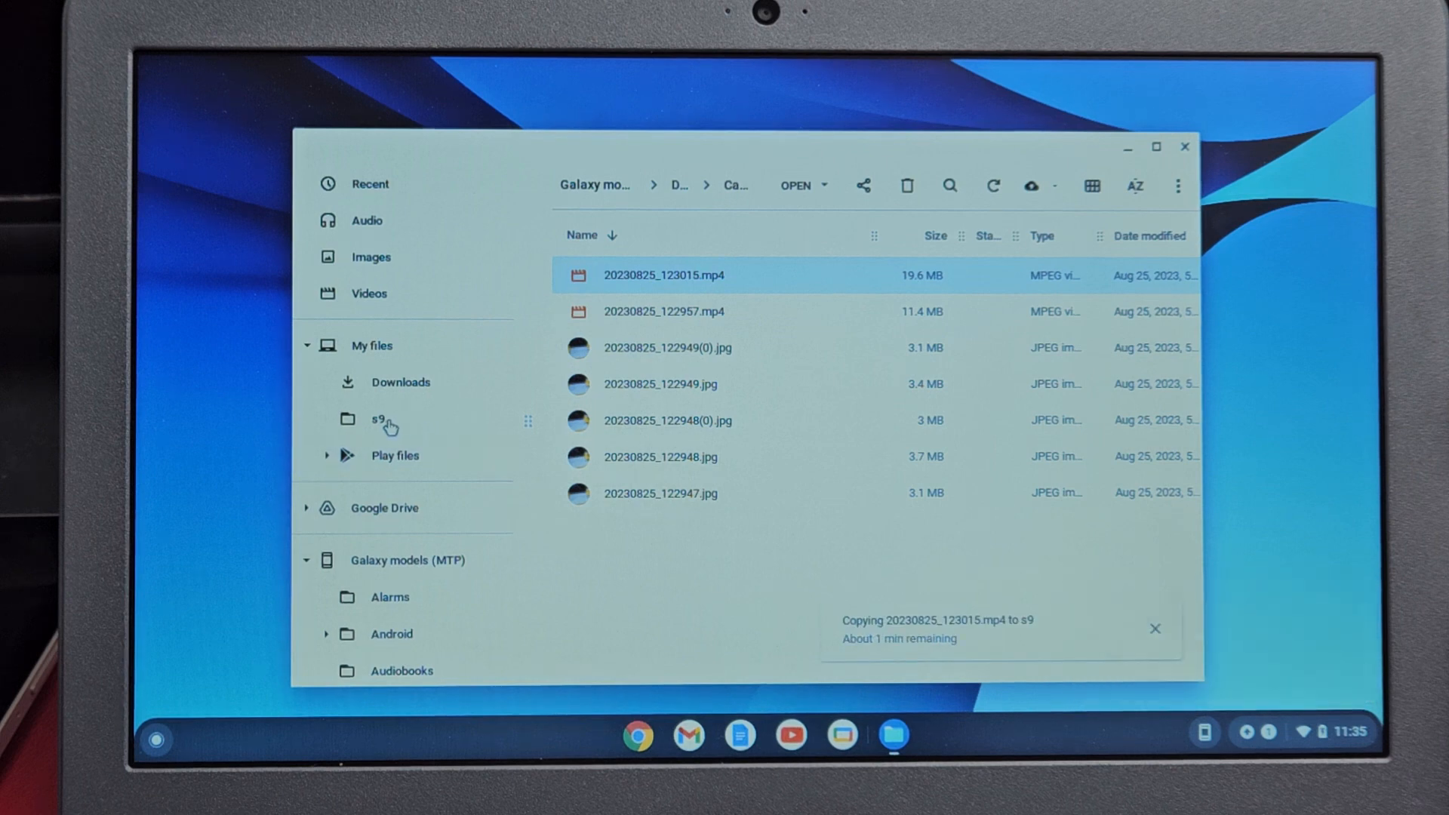
{"action": "left_click", "coordinate": [379, 418]}
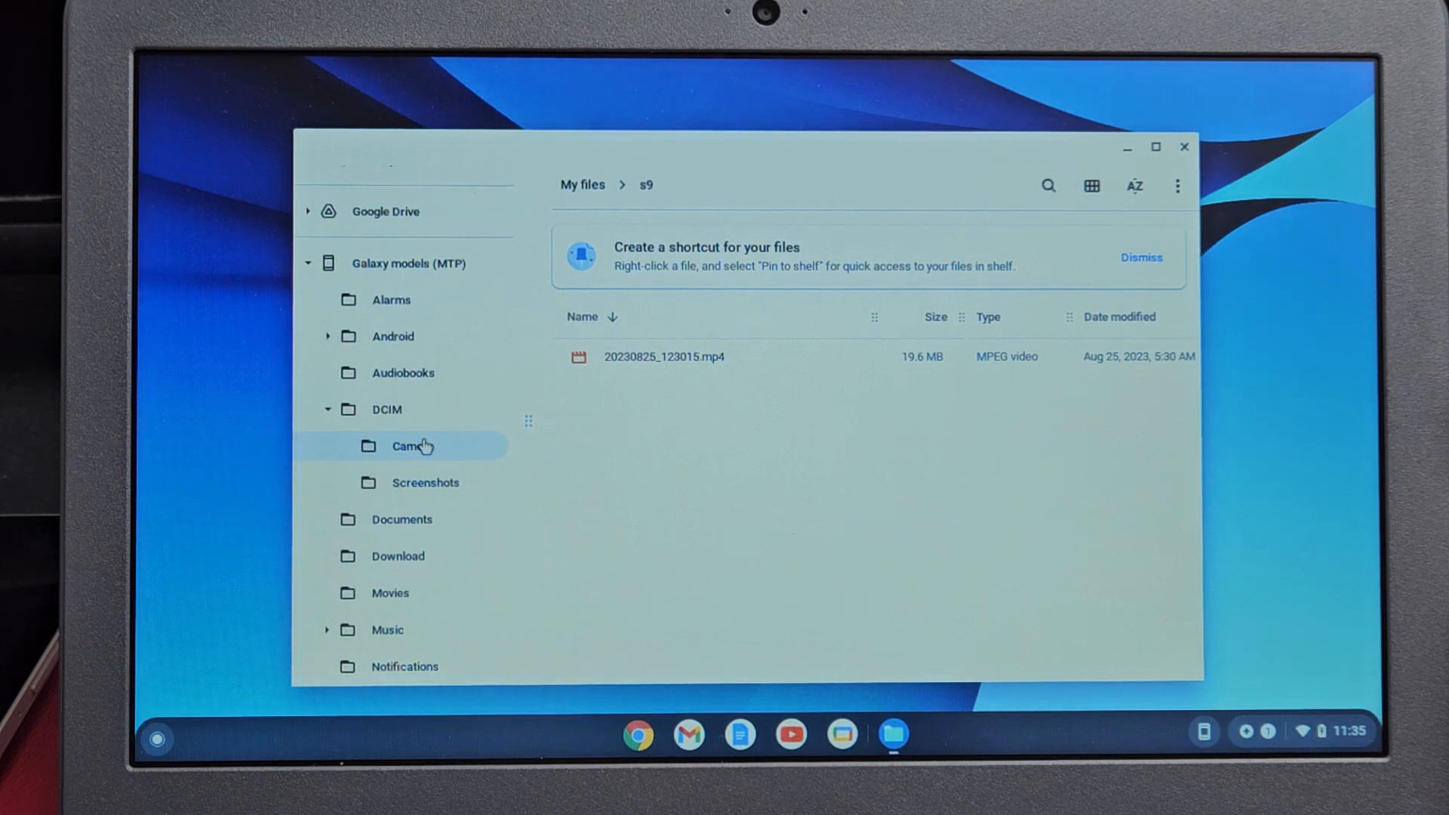
Back in Camera, select the six files from 20230825_122957.mp4 to 20230825_122947.jpg for copying to s9
{"action": "left_click", "coordinate": [412, 445]}
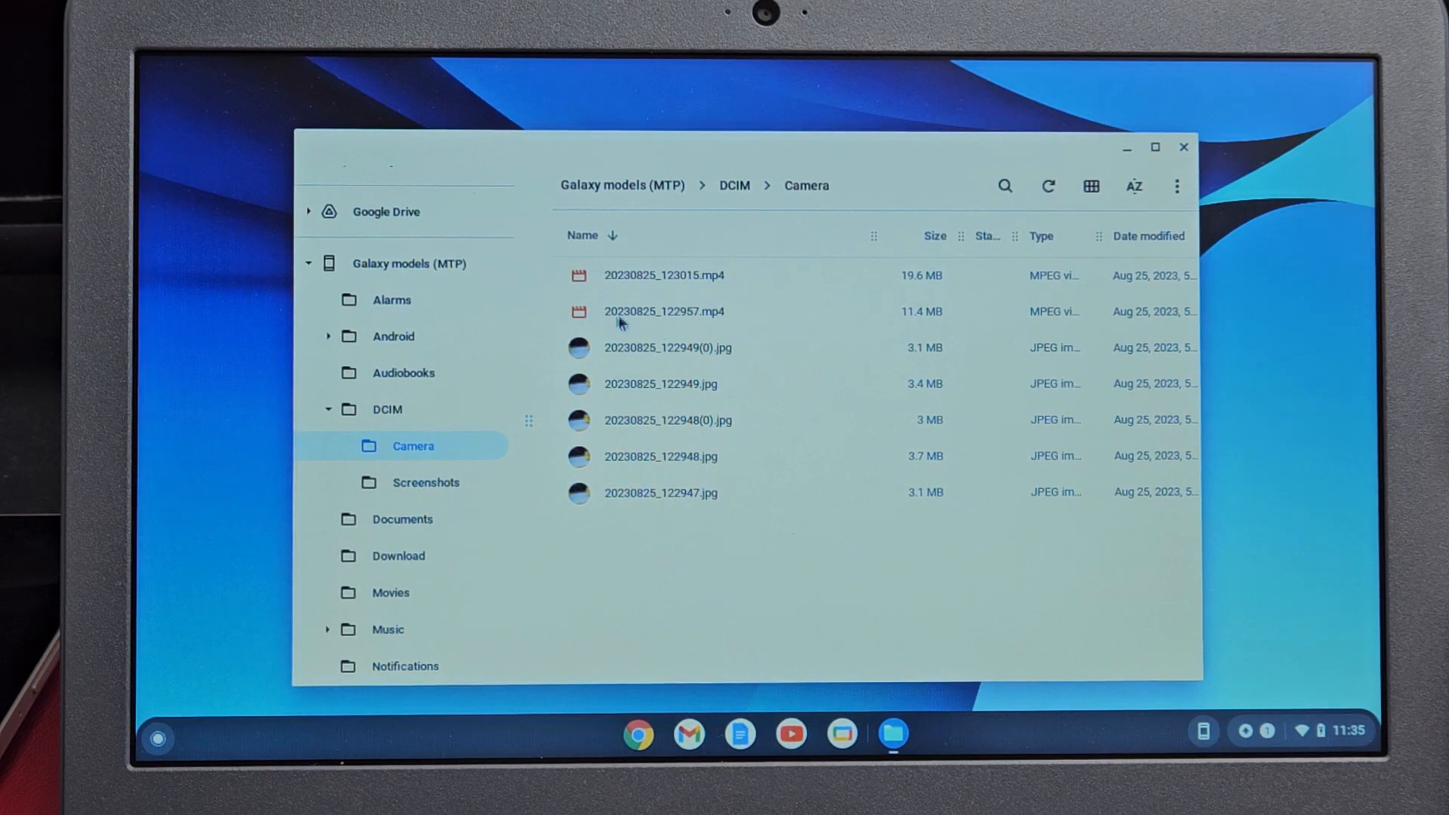
{"action": "left_click", "coordinate": [663, 312]}
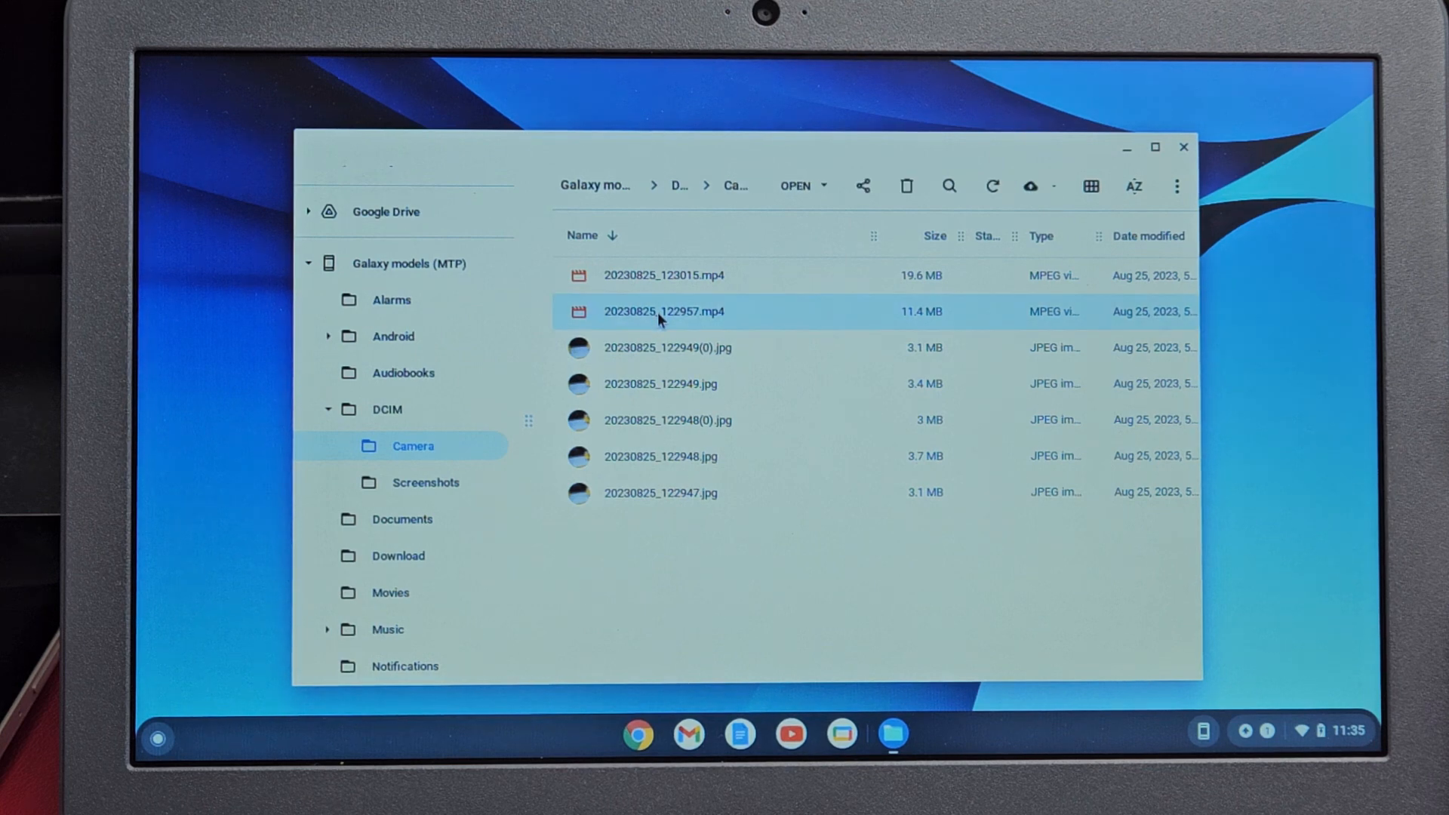
{"action": "mouse_move", "coordinate": [661, 499]}
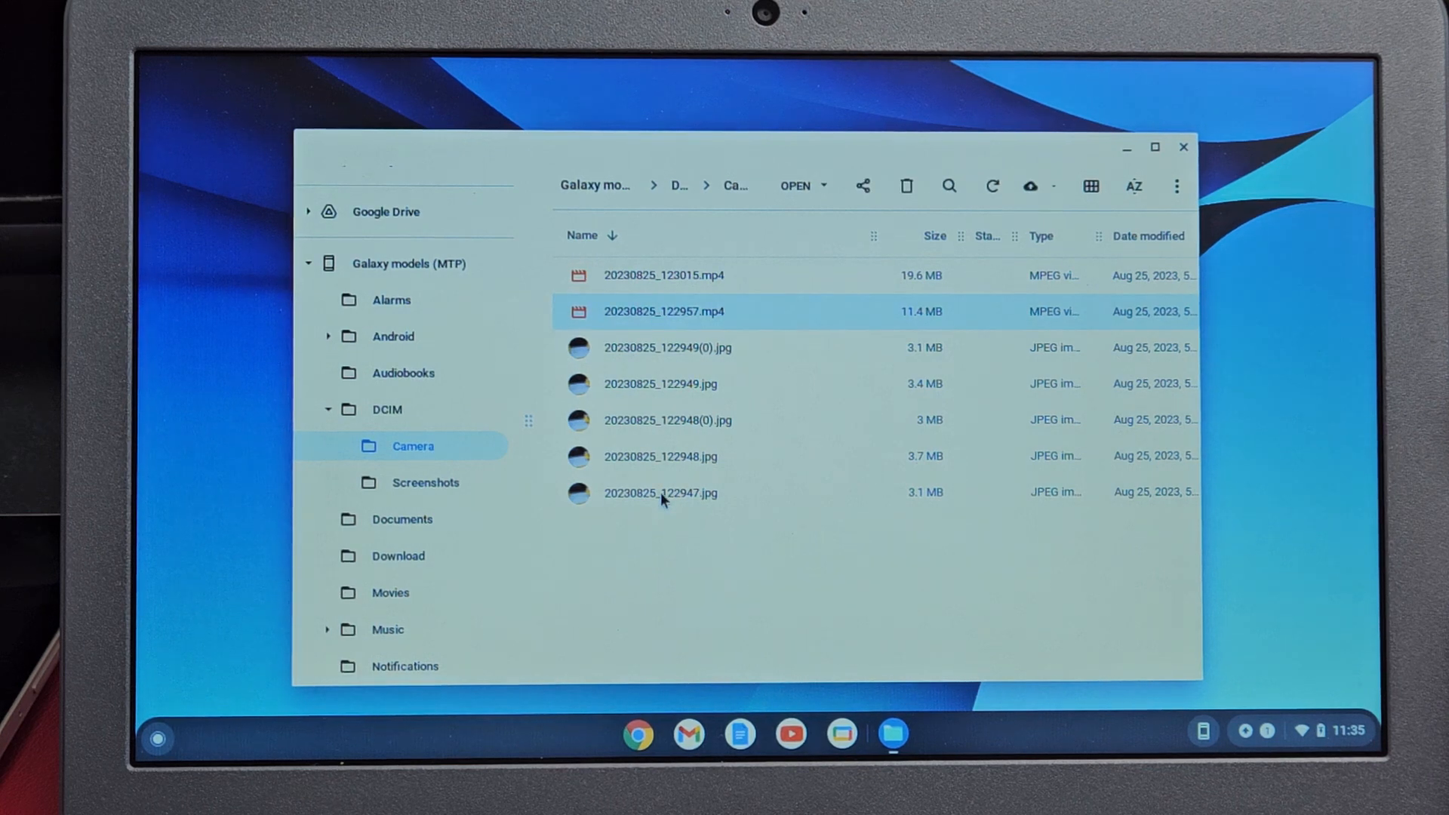
{"action": "left_click", "coordinate": [661, 493]}
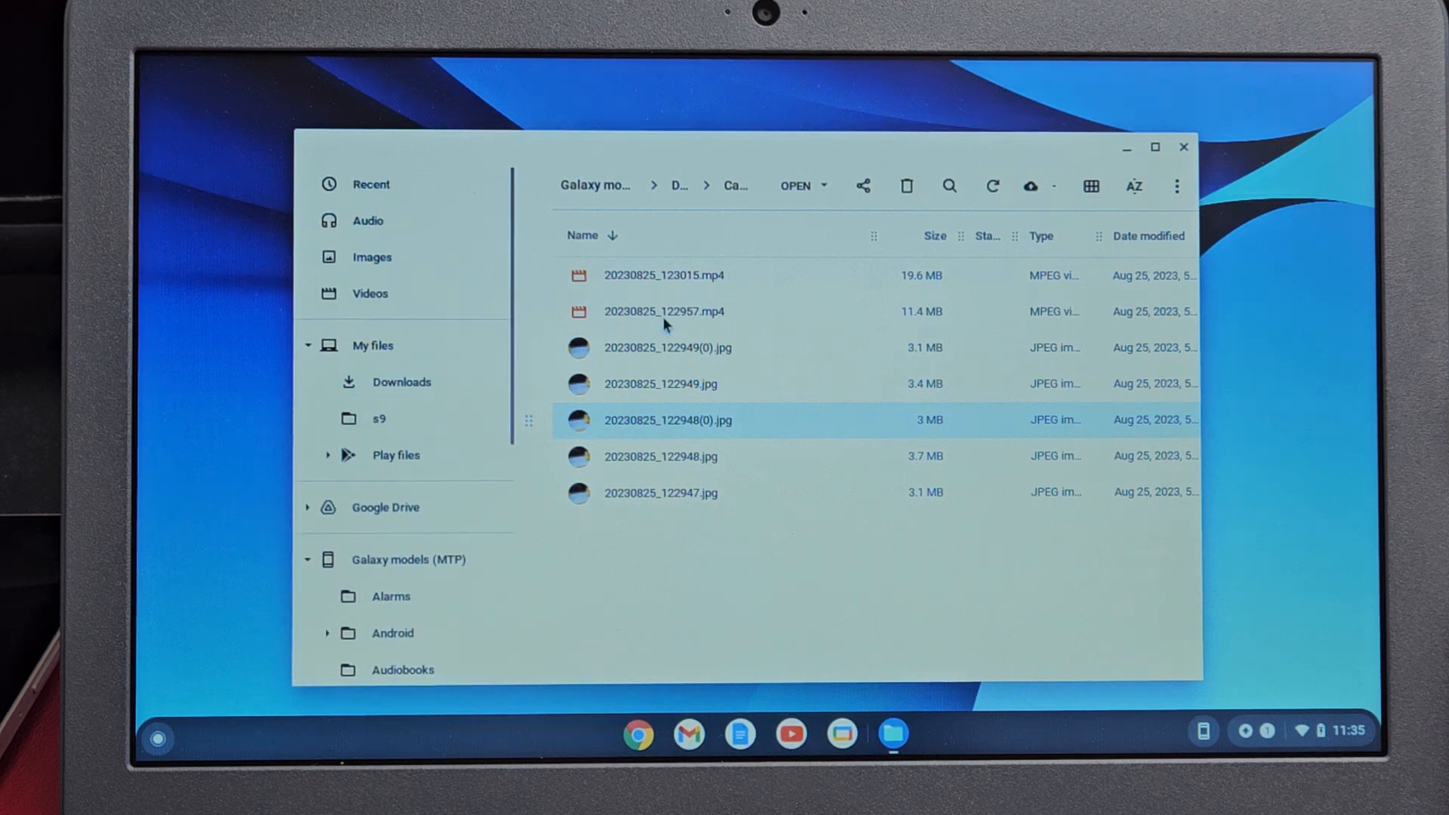
{"action": "left_click", "coordinate": [662, 312]}
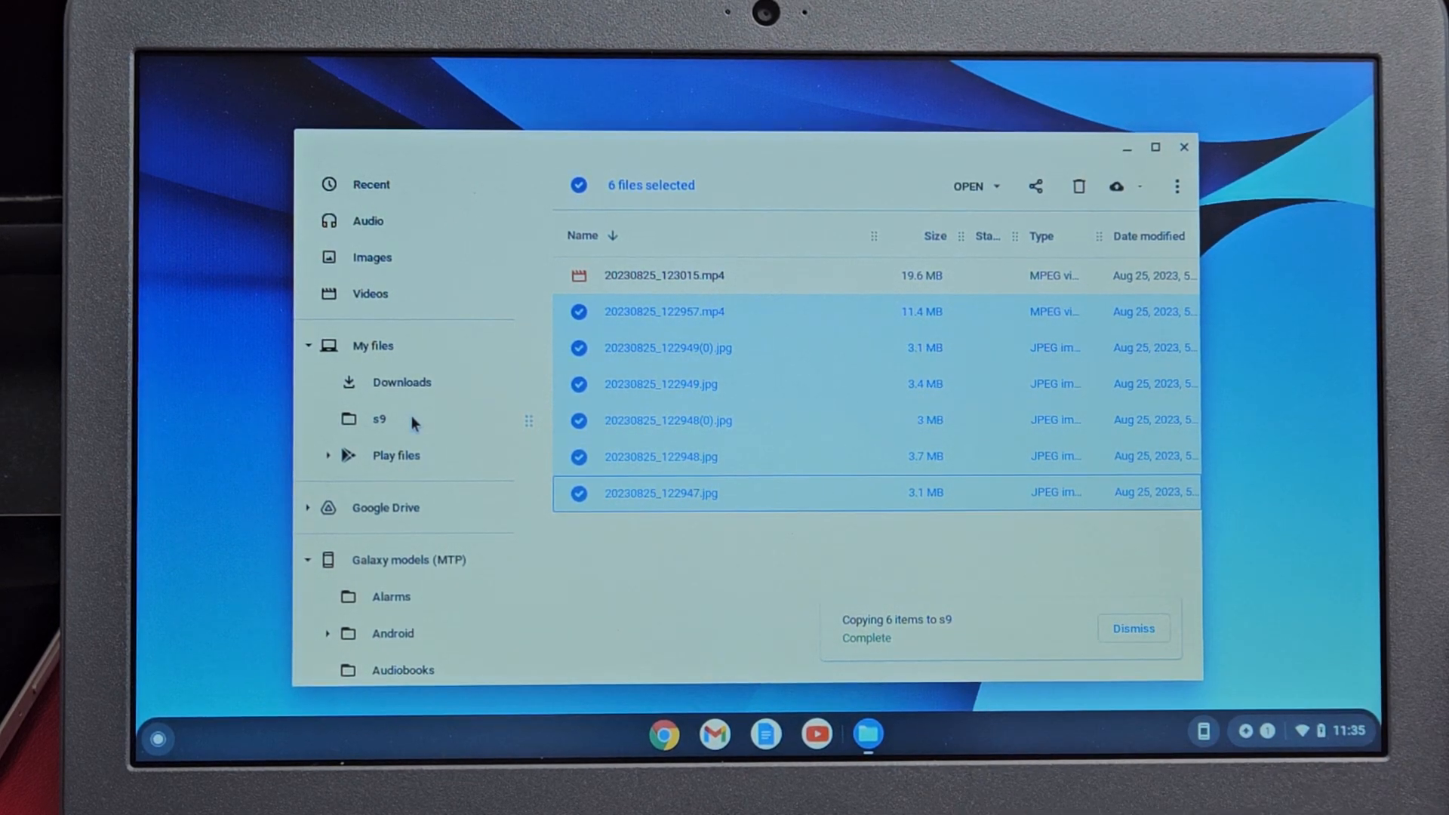
{"action": "mouse_move", "coordinate": [675, 649]}
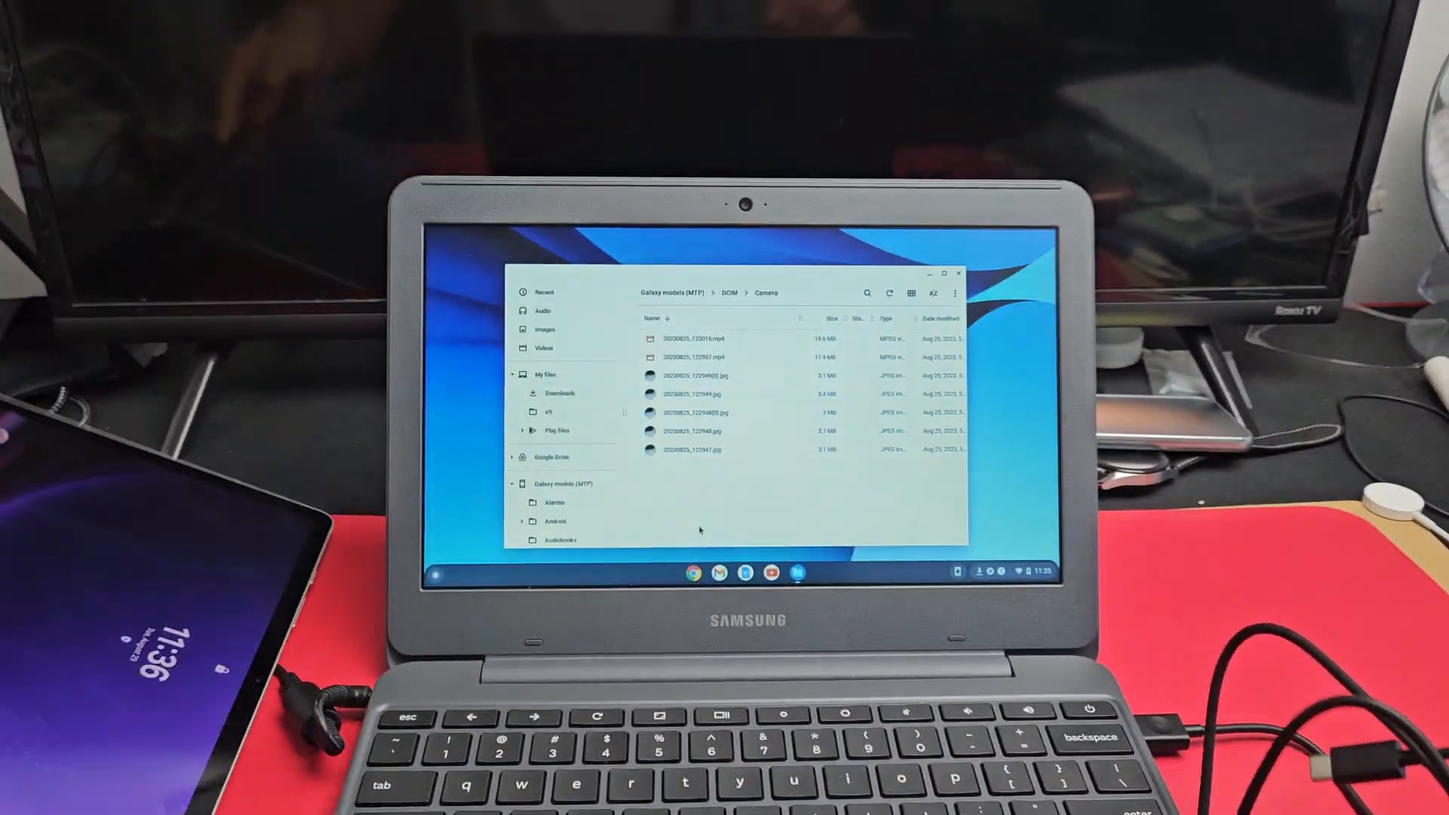
Check that My files > s9 holds all seven camera files, then close Files
{"action": "left_click", "coordinate": [544, 374]}
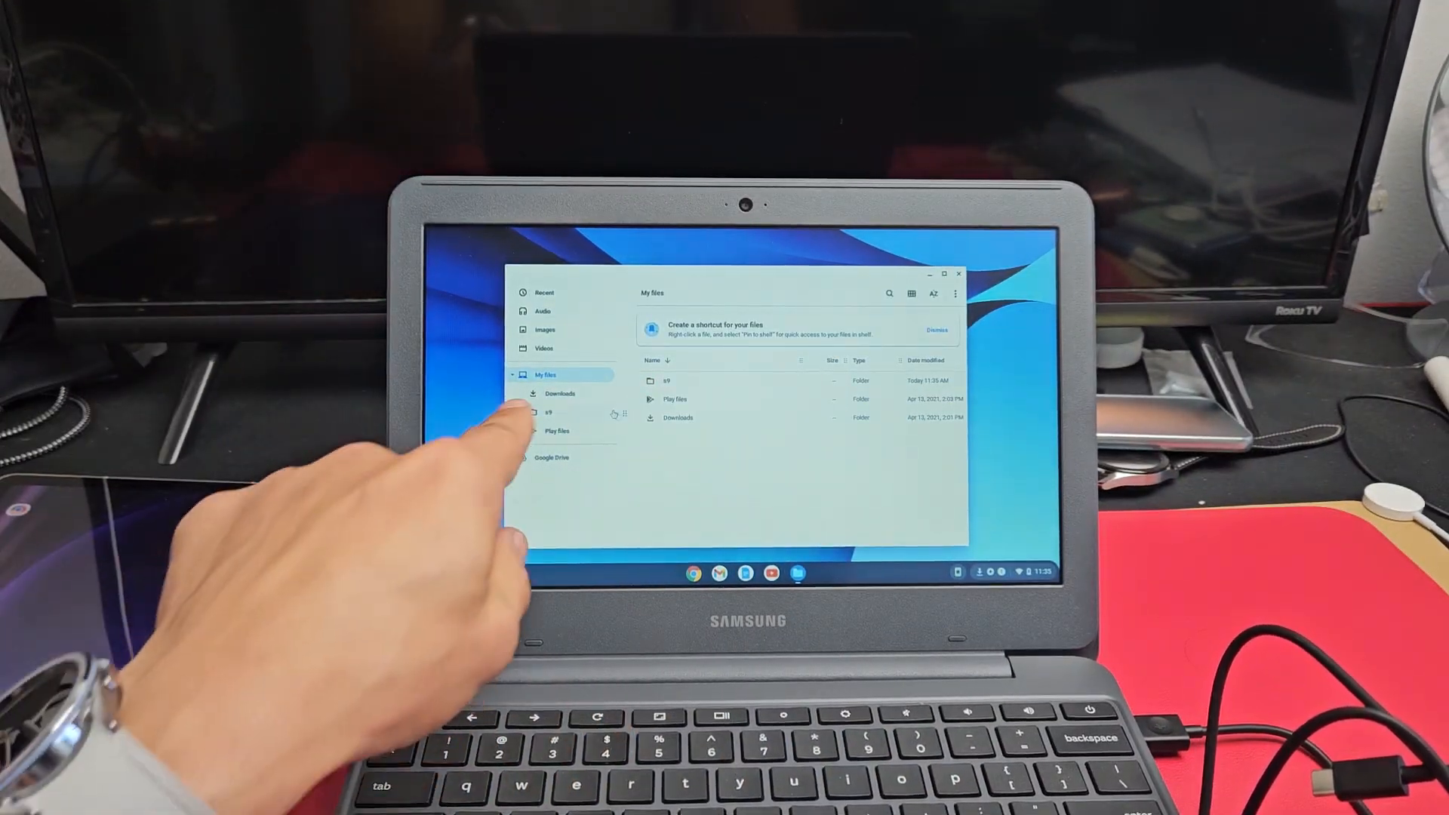
{"action": "left_click", "coordinate": [548, 412]}
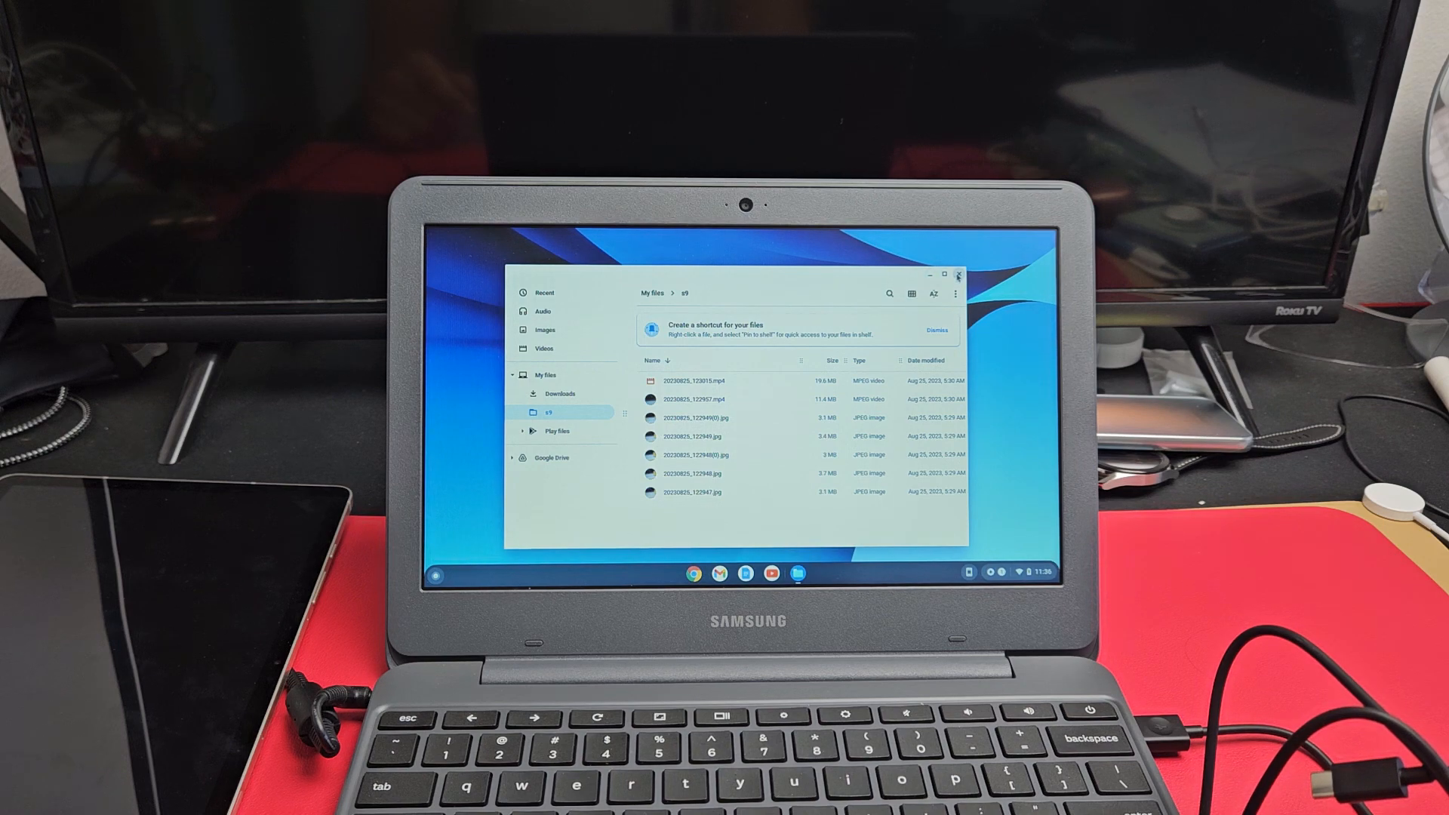
{"action": "left_click", "coordinate": [959, 276]}
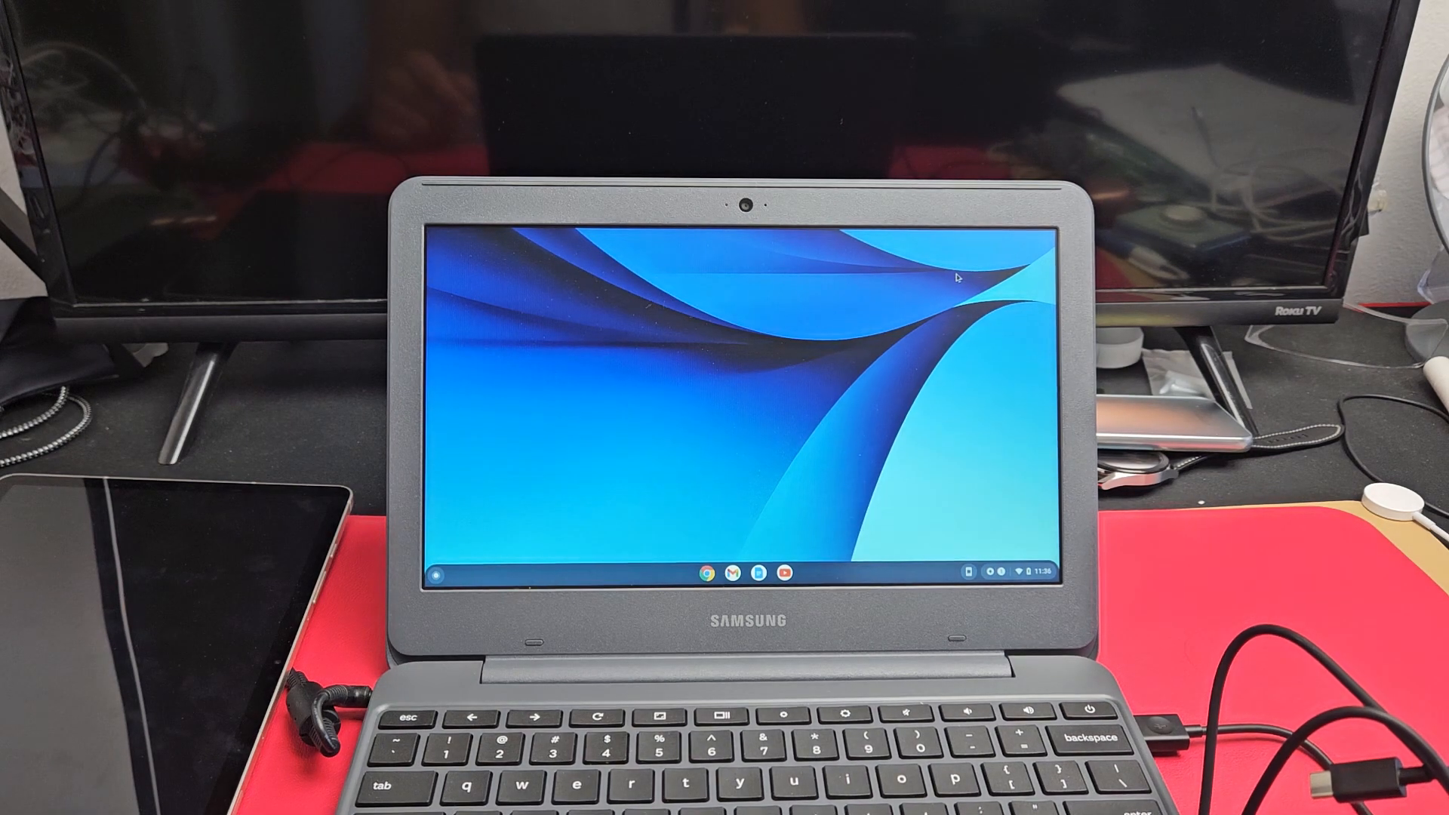